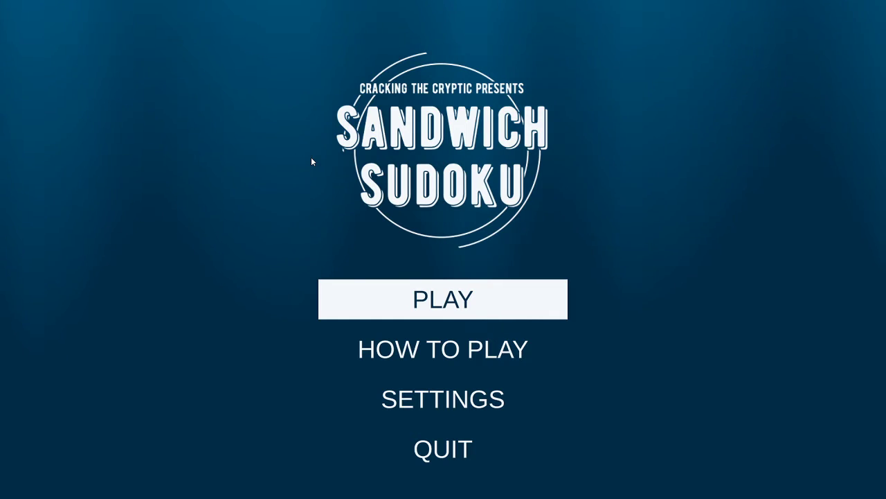
Step: Go from the main menu to the level grid and preview Level 3
{"action": "left_click", "coordinate": [442, 299]}
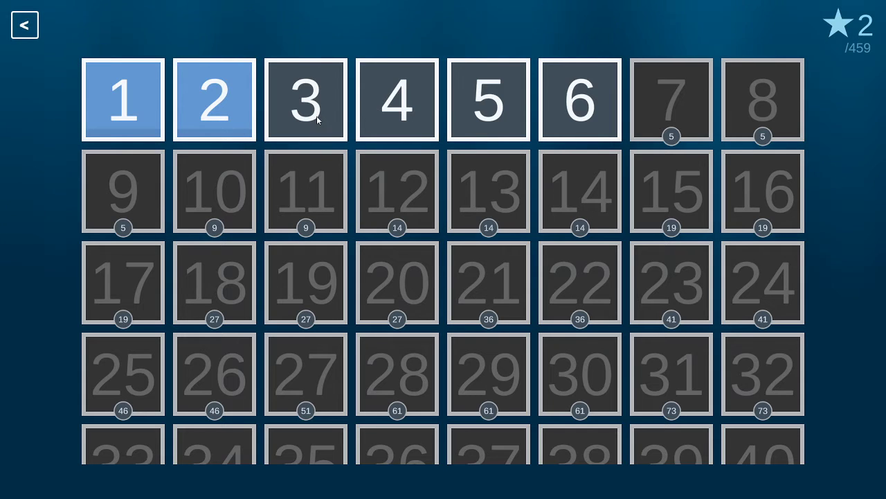
{"action": "mouse_move", "coordinate": [284, 125]}
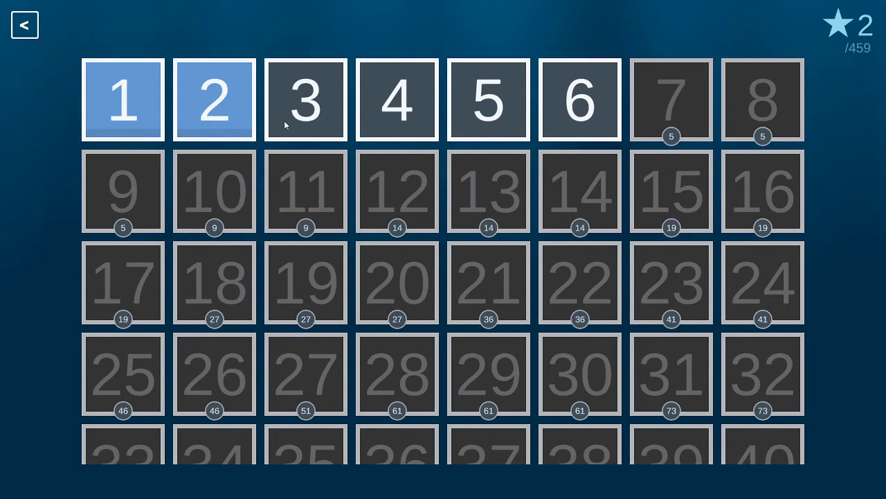
{"action": "left_click", "coordinate": [304, 100]}
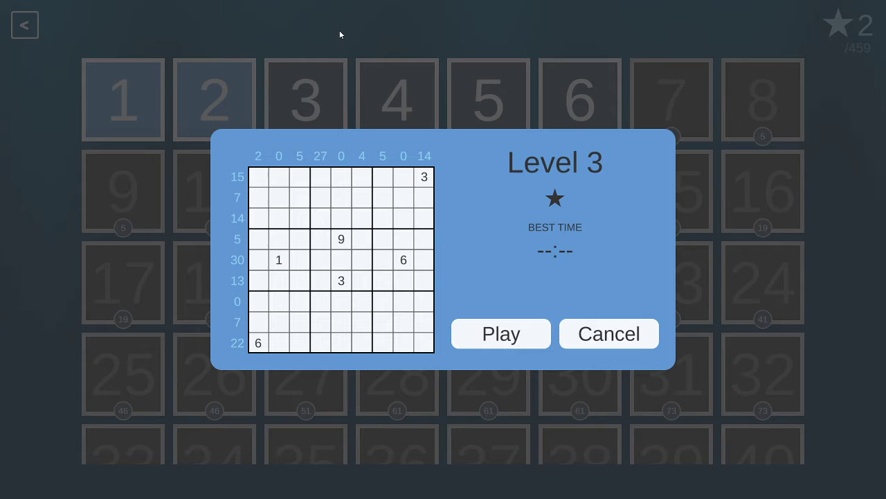
{"action": "mouse_move", "coordinate": [580, 331]}
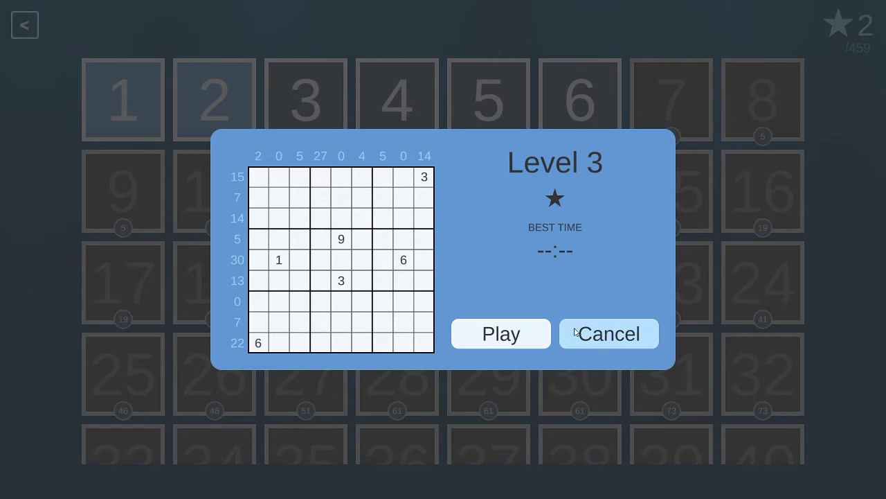
{"action": "mouse_move", "coordinate": [501, 341]}
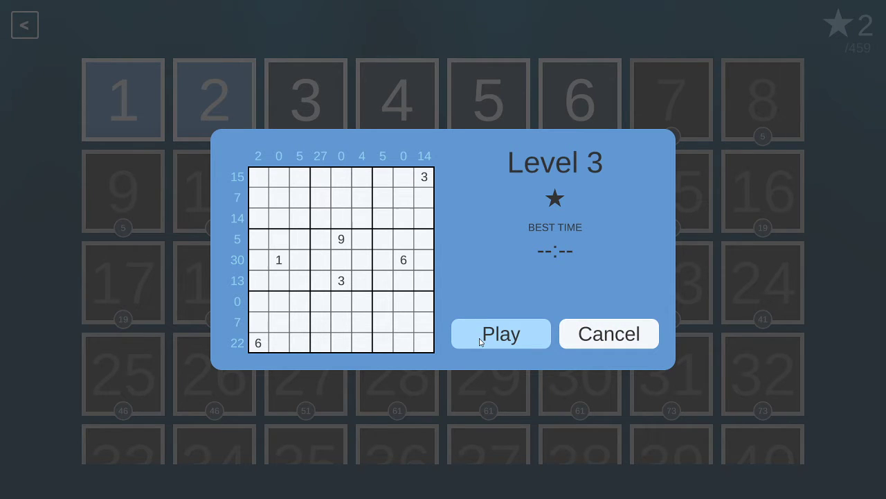
Step: Start Level 3, review row 5's 30-clue combinations, and enter 9s in r5c9 and r6c2
{"action": "left_click", "coordinate": [501, 333]}
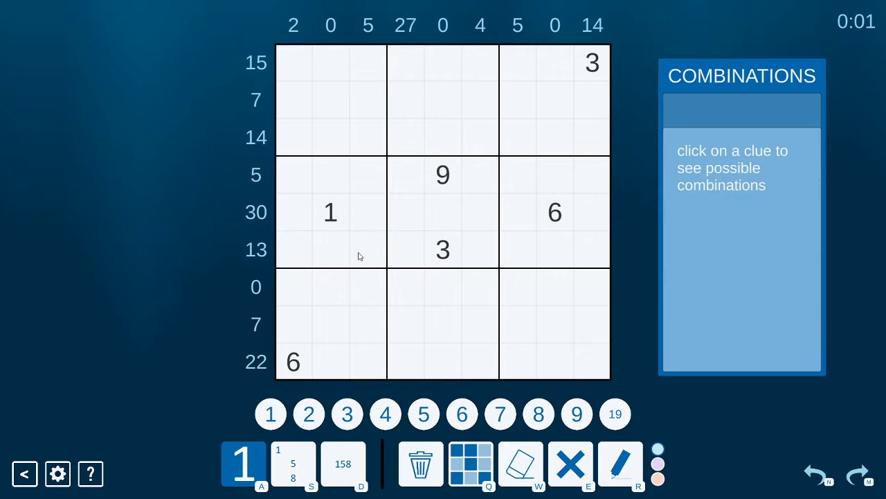
{"action": "mouse_move", "coordinate": [202, 235]}
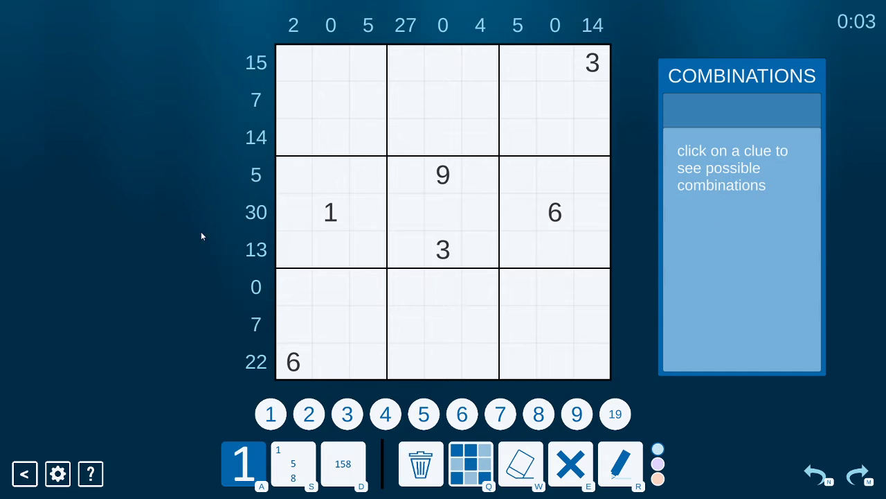
{"action": "left_click", "coordinate": [255, 212]}
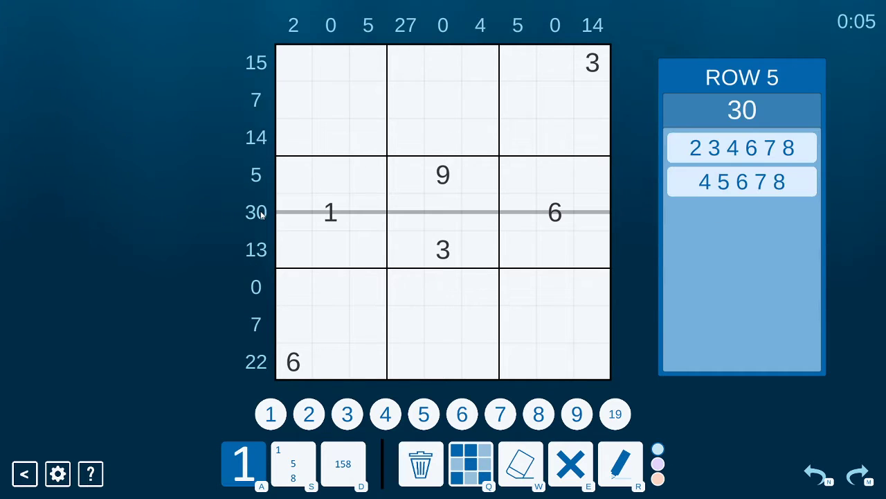
{"action": "left_click", "coordinate": [741, 180]}
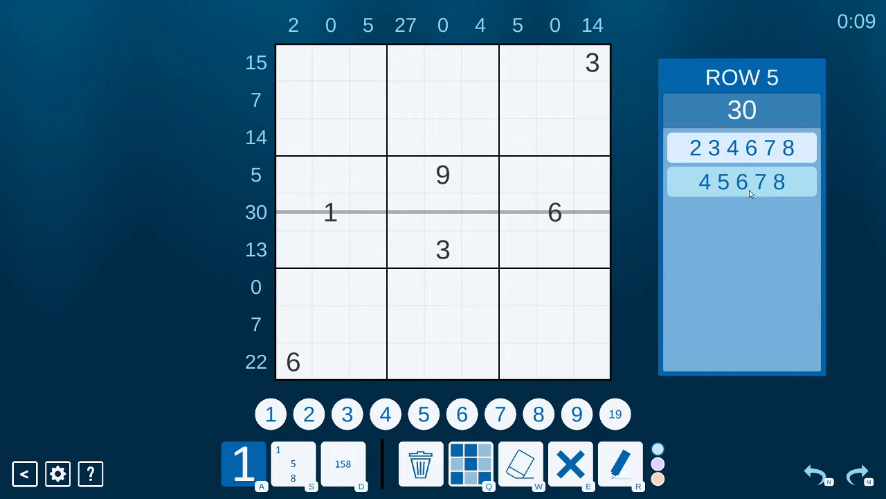
{"action": "left_click", "coordinate": [409, 211]}
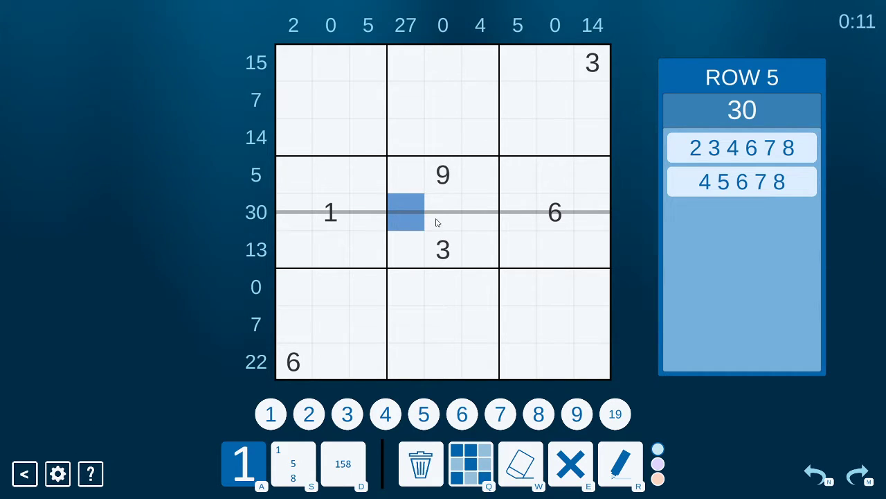
{"action": "left_click", "coordinate": [518, 213]}
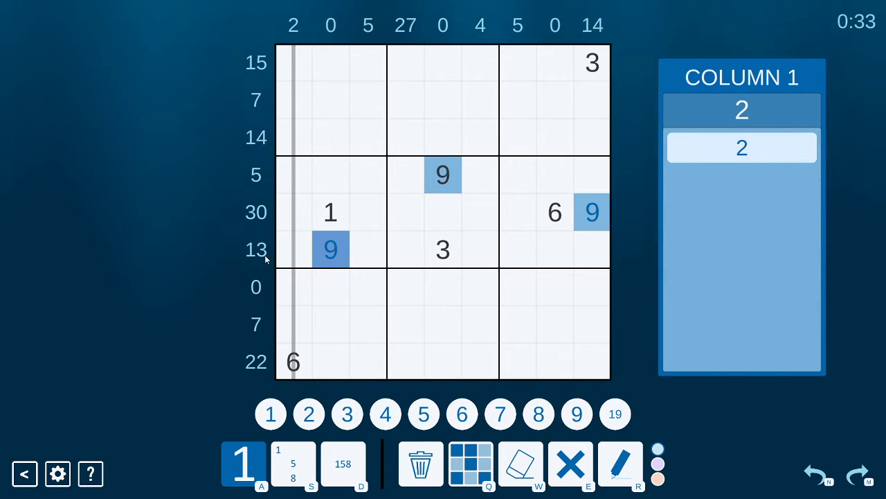
Step: Narrow row 6's 13-clue combinations, place 1 in r6c6, then 1 in r3c5 via column clues
{"action": "left_click", "coordinate": [256, 249]}
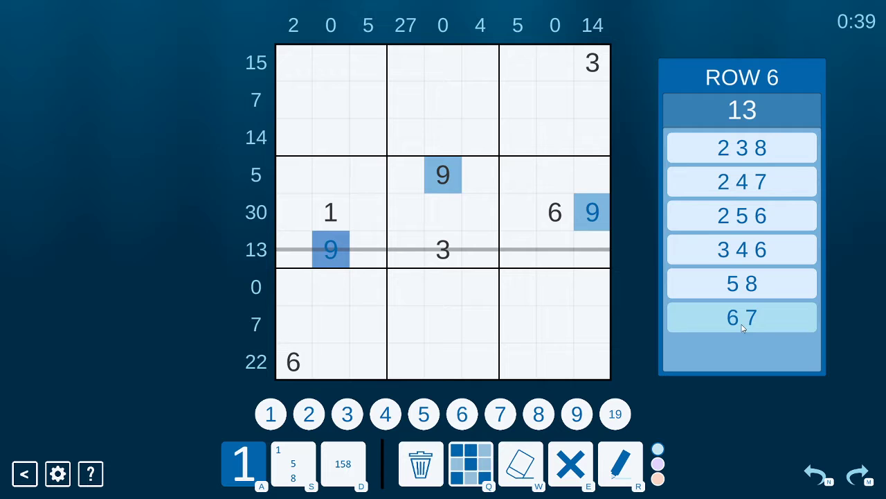
{"action": "left_click", "coordinate": [741, 316]}
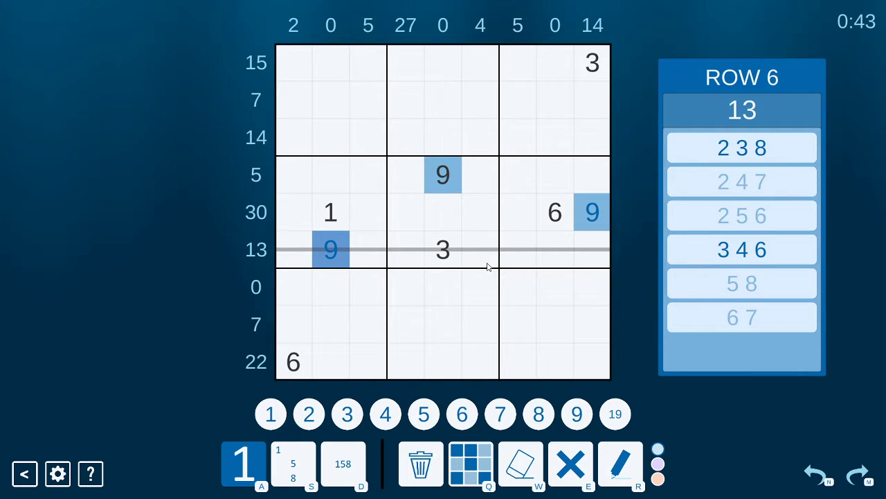
{"action": "left_click", "coordinate": [479, 249]}
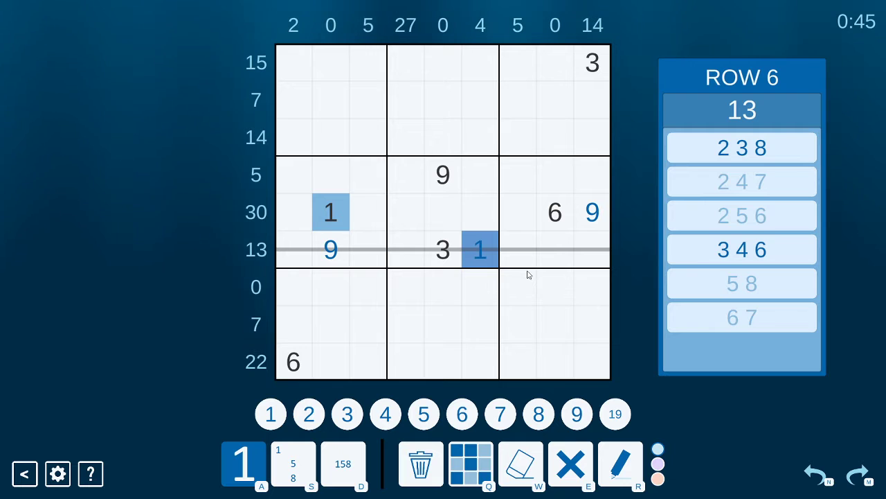
{"action": "mouse_move", "coordinate": [443, 399]}
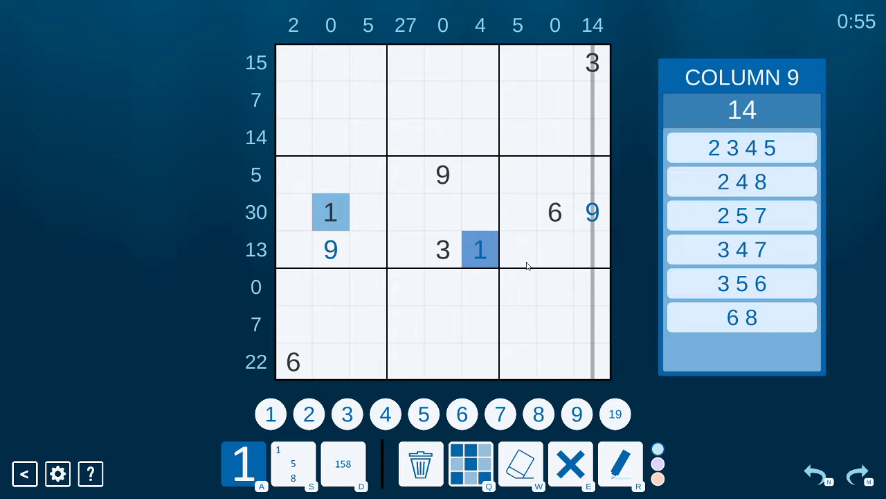
{"action": "mouse_move", "coordinate": [593, 298]}
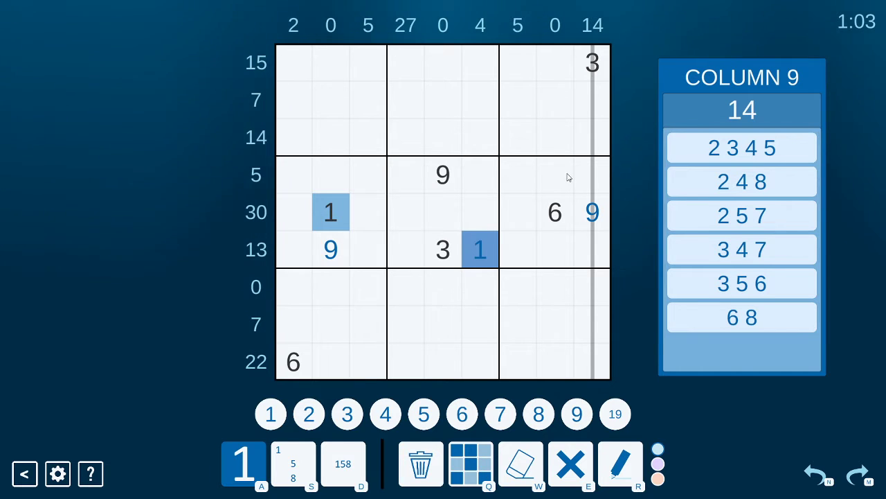
{"action": "mouse_move", "coordinate": [741, 282]}
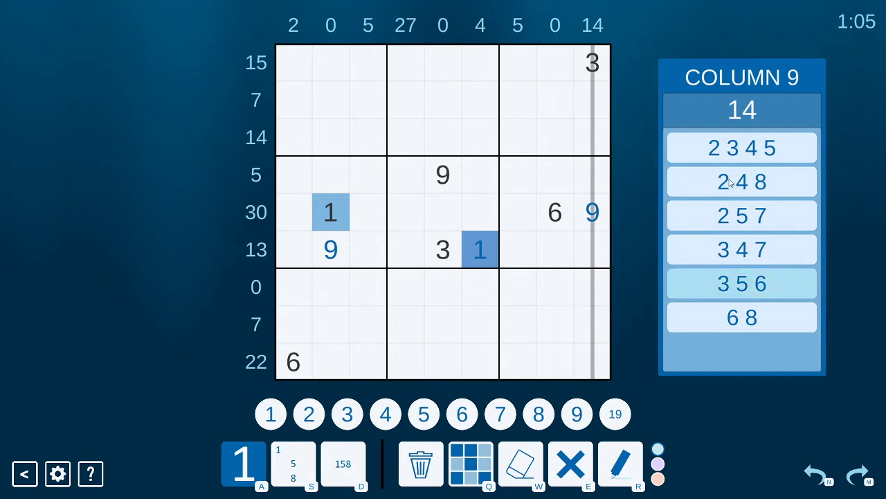
{"action": "left_click", "coordinate": [741, 147]}
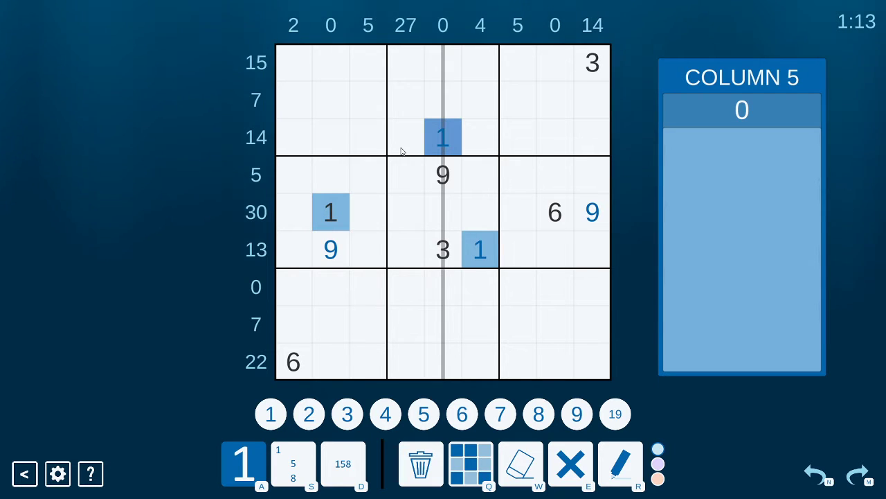
{"action": "mouse_move", "coordinate": [248, 243]}
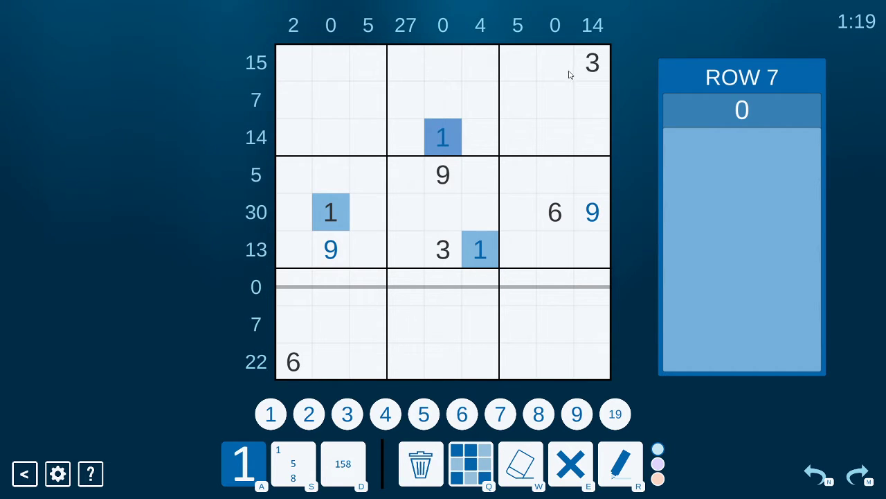
Step: Note 1/9 candidates from column 1's 2 clue, then enter 2 in r2c1 and 5 in r8c3
{"action": "left_click", "coordinate": [293, 25]}
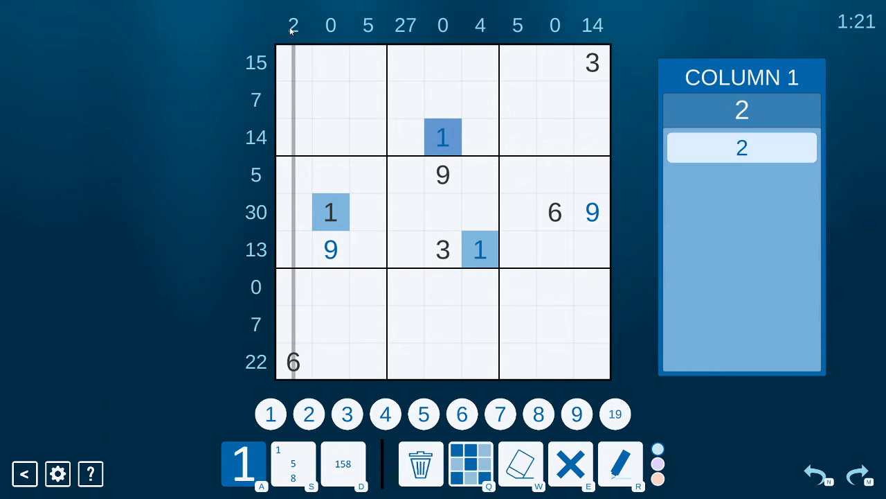
{"action": "mouse_move", "coordinate": [299, 83]}
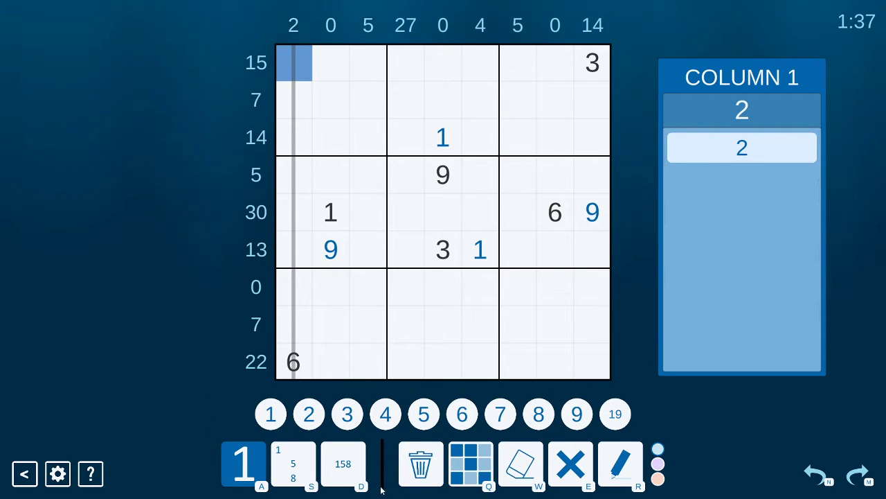
{"action": "left_click", "coordinate": [342, 462]}
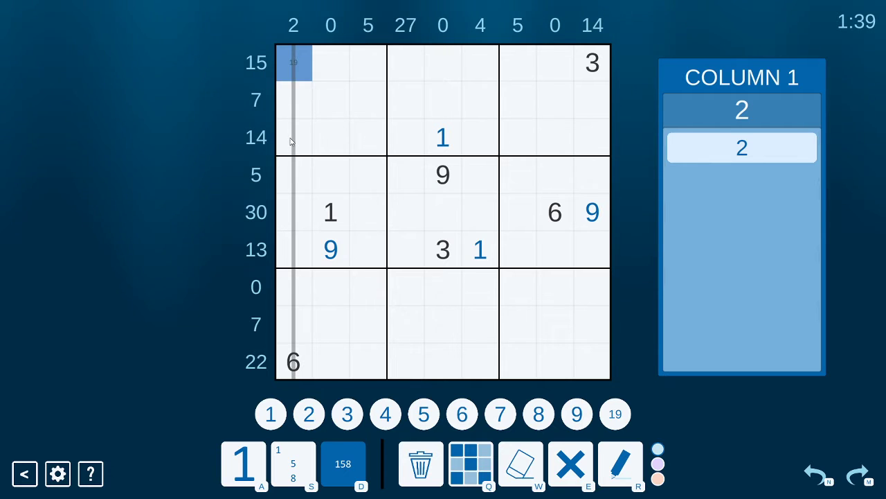
{"action": "left_click", "coordinate": [293, 100]}
{"action": "type", "text": "2"}
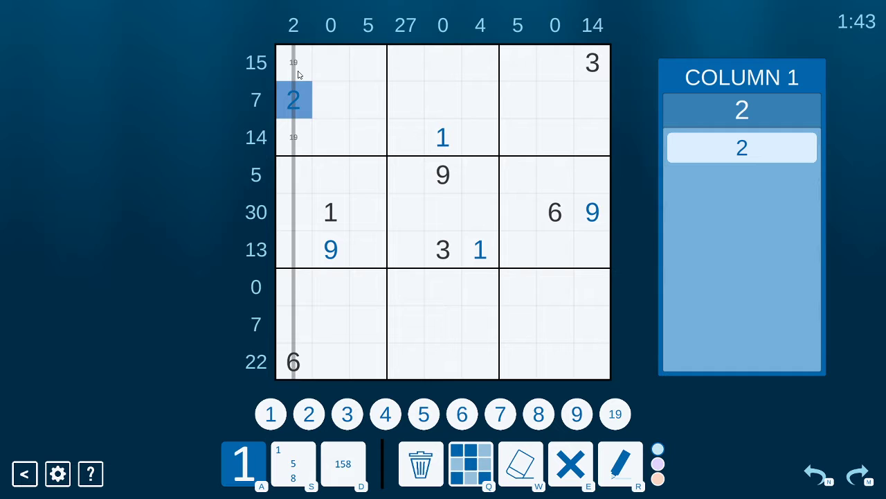
{"action": "mouse_move", "coordinate": [277, 324]}
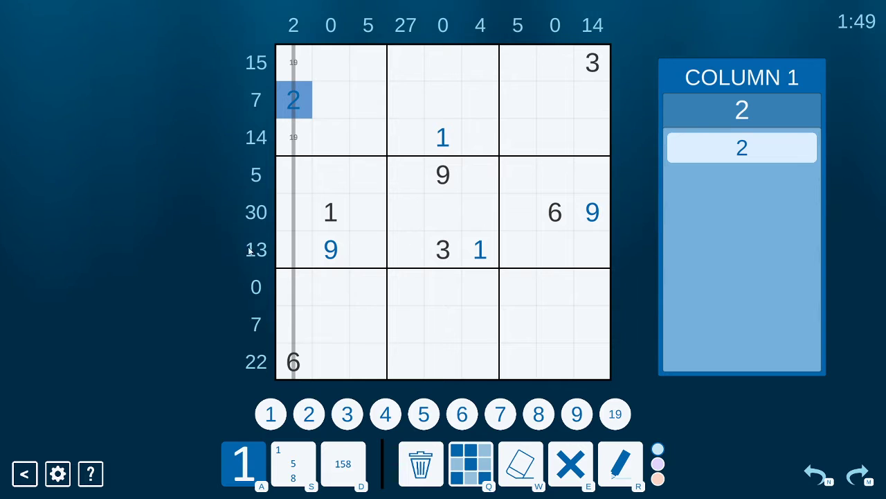
{"action": "left_click", "coordinate": [368, 25]}
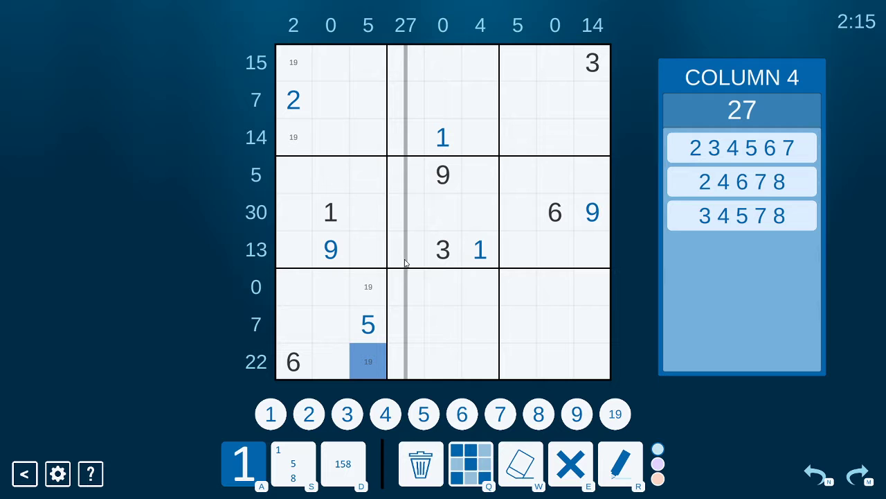
{"action": "mouse_move", "coordinate": [477, 11]}
{"action": "type", "text": "9"}
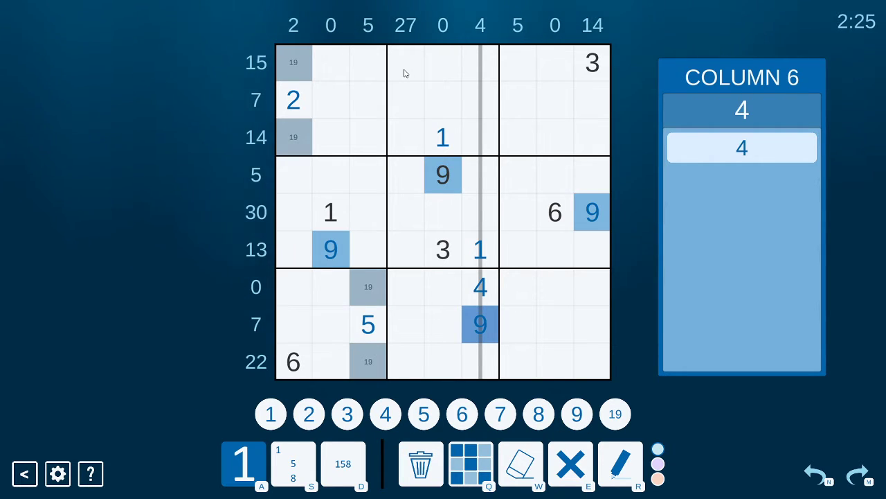
{"action": "mouse_move", "coordinate": [436, 34]}
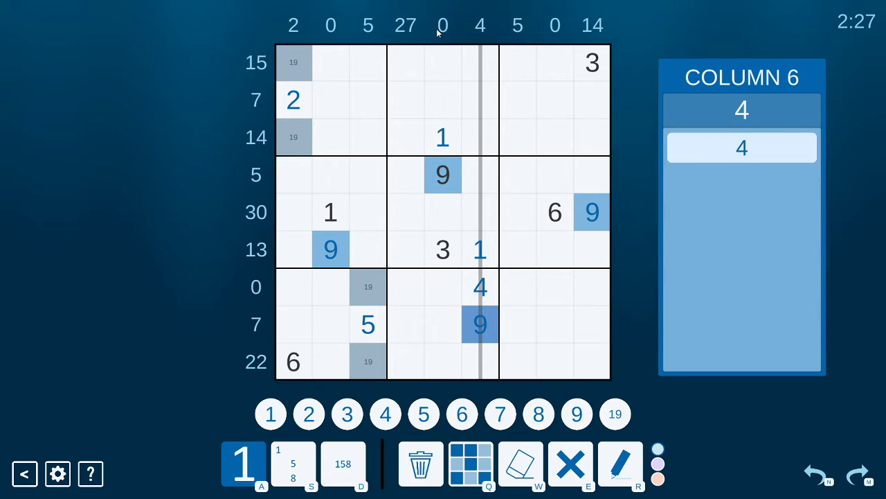
{"action": "mouse_move", "coordinate": [540, 28]}
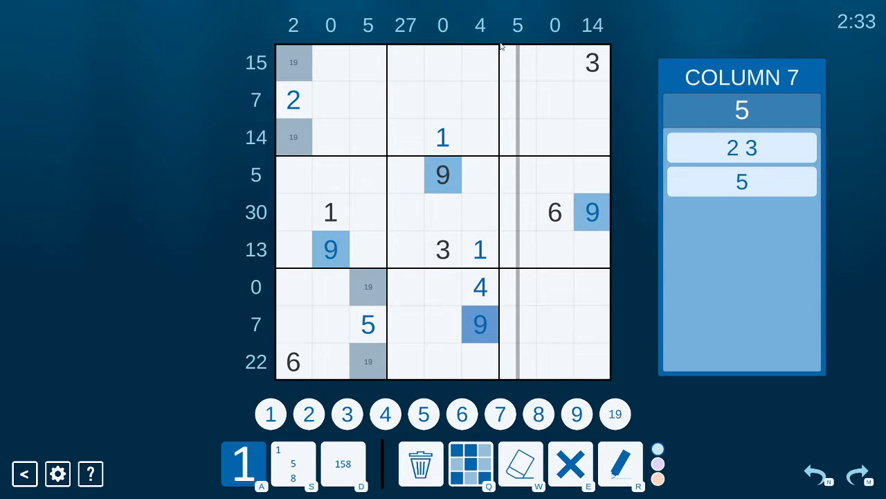
{"action": "mouse_move", "coordinate": [515, 101]}
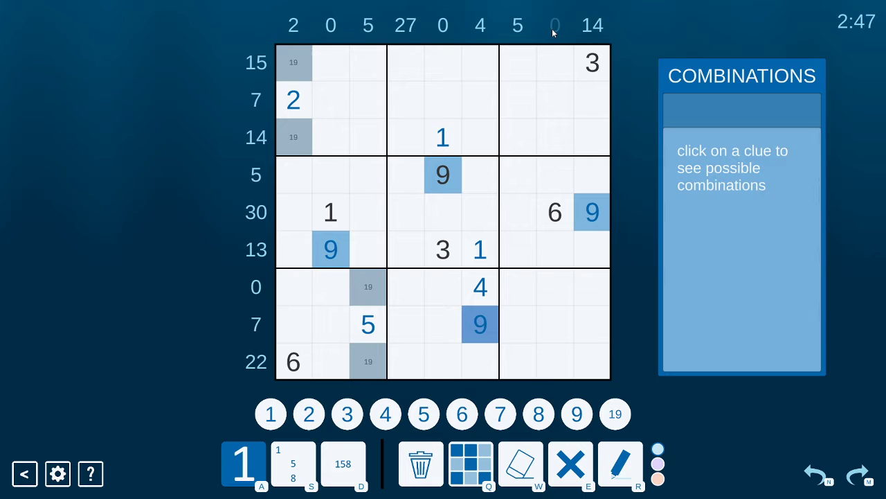
Step: Resolve row 1's 15 sandwich as 1, 7/8 notes, 9, and enter 9 at the start of row 3
{"action": "left_click", "coordinate": [554, 25]}
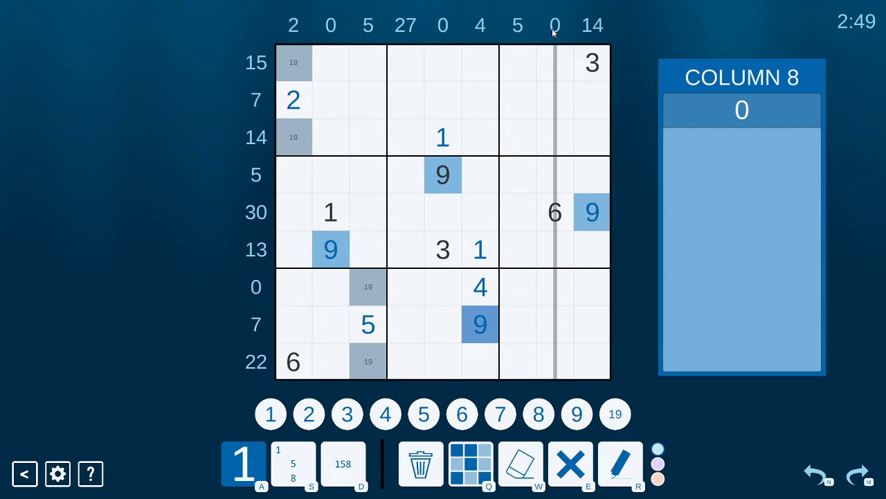
{"action": "mouse_move", "coordinate": [205, 166]}
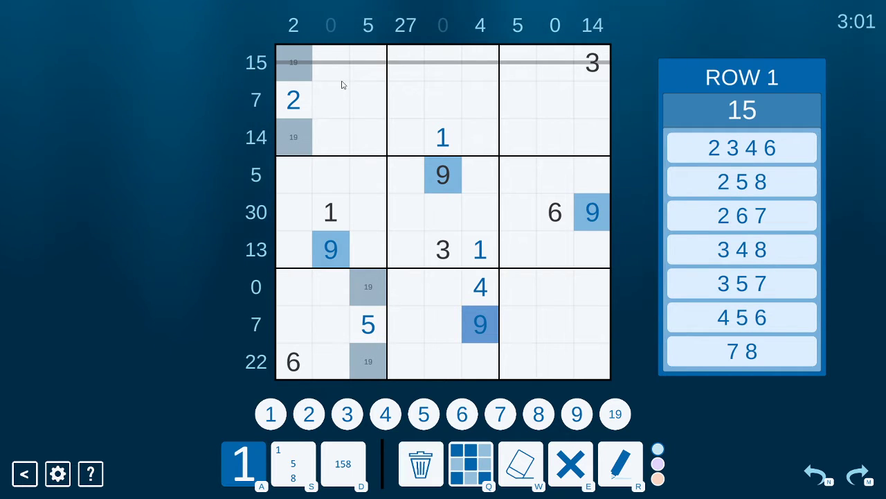
{"action": "mouse_move", "coordinate": [299, 67]}
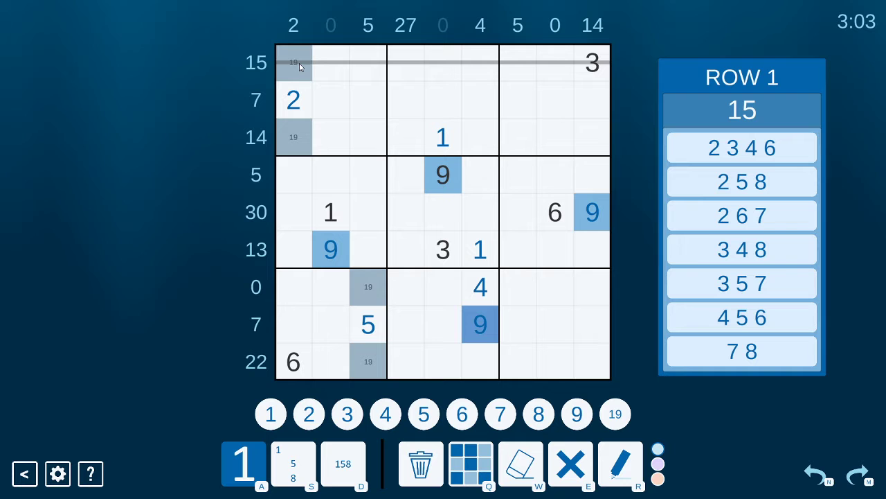
{"action": "mouse_move", "coordinate": [414, 72]}
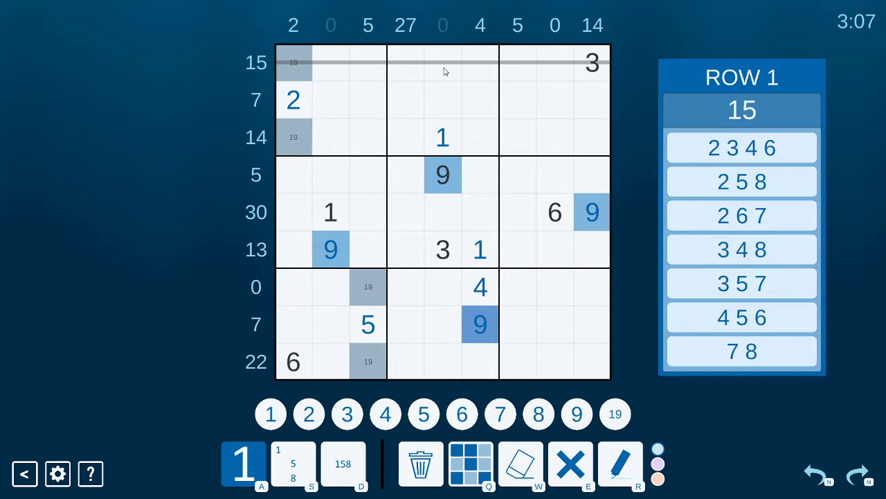
{"action": "mouse_move", "coordinate": [476, 75]}
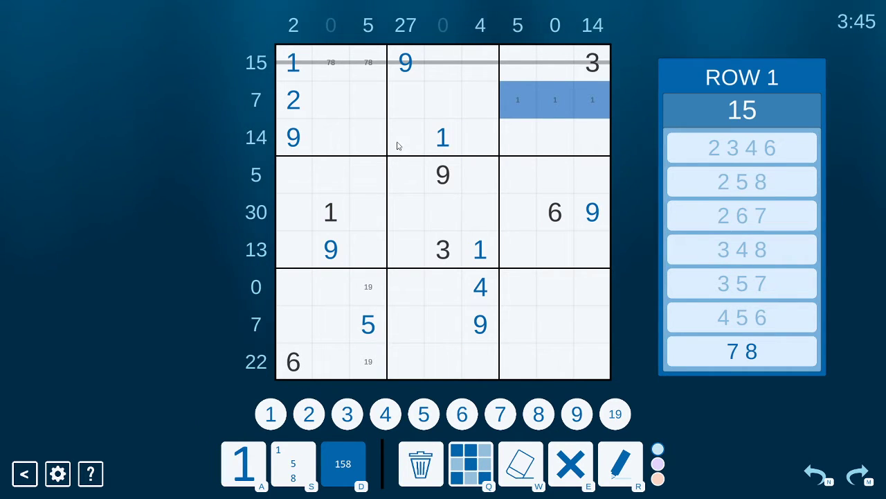
{"action": "left_click", "coordinate": [330, 212]}
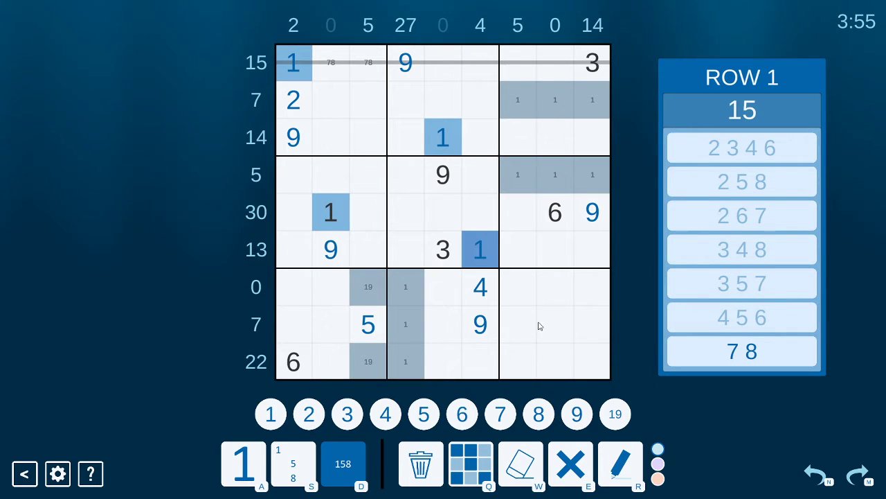
{"action": "mouse_move", "coordinate": [584, 355]}
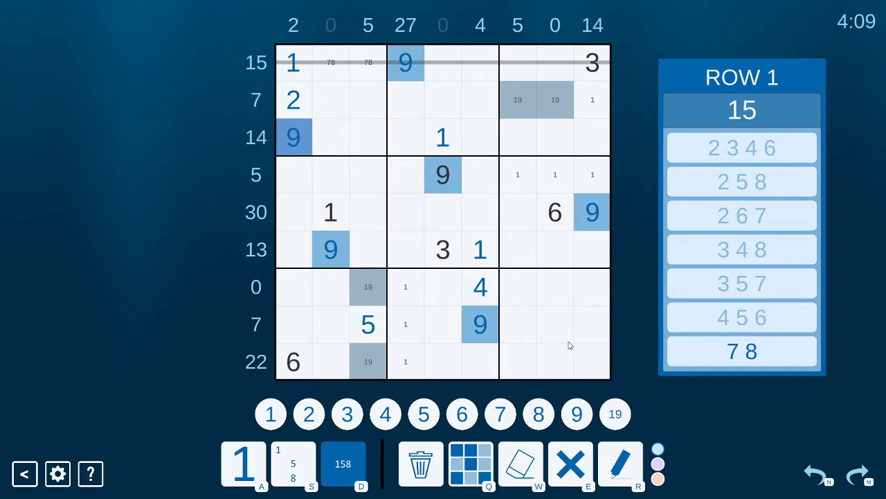
{"action": "mouse_move", "coordinate": [367, 109]}
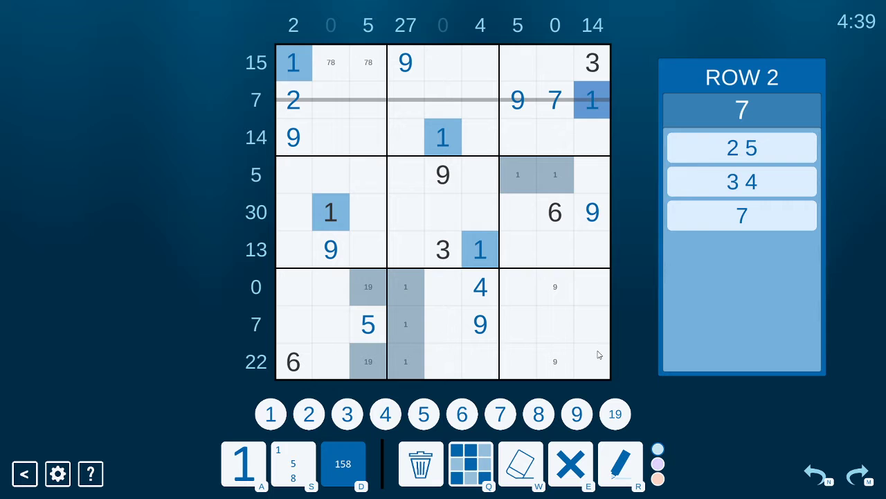
{"action": "mouse_move", "coordinate": [209, 47]}
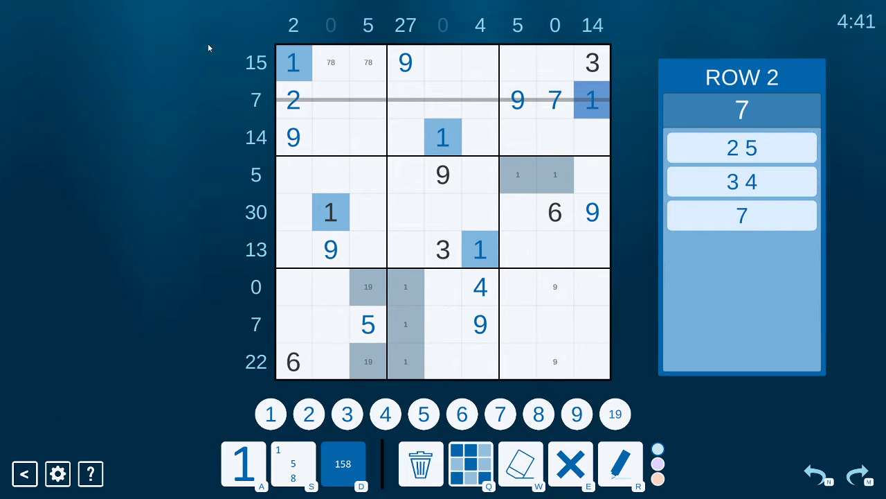
{"action": "mouse_move", "coordinate": [359, 234]}
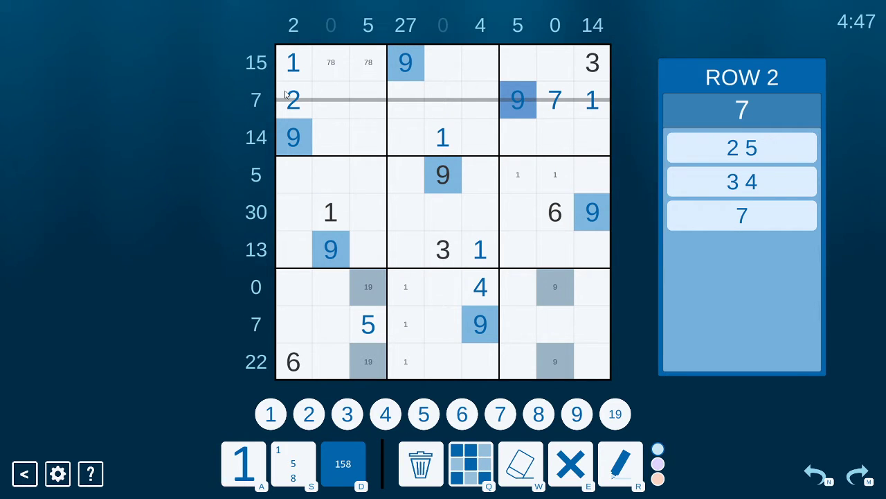
{"action": "mouse_move", "coordinate": [251, 155]}
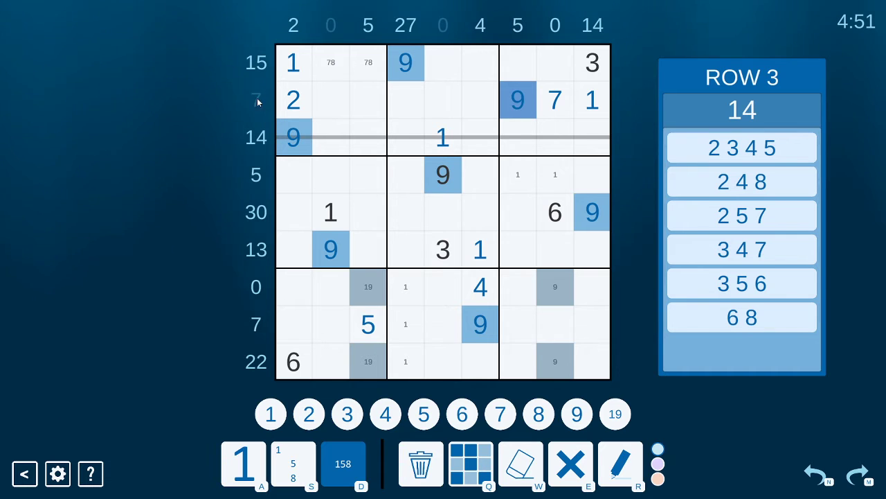
{"action": "mouse_move", "coordinate": [324, 172]}
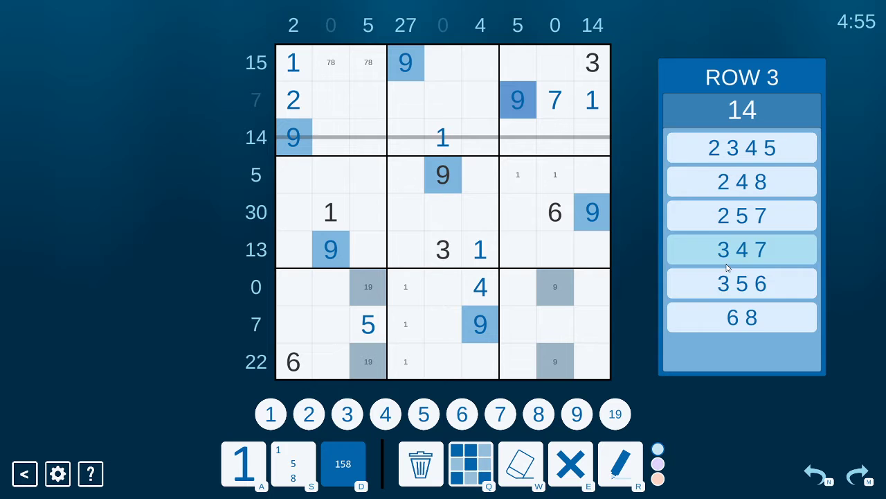
{"action": "left_click", "coordinate": [741, 249]}
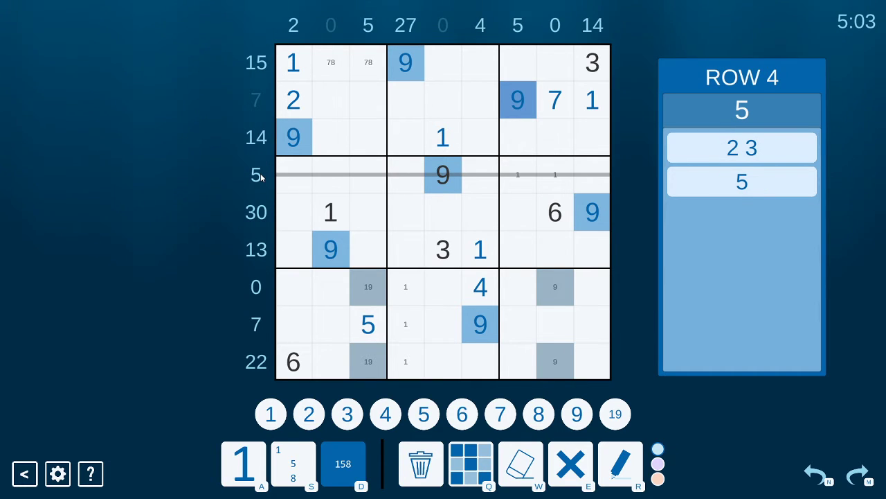
{"action": "mouse_move", "coordinate": [488, 188]}
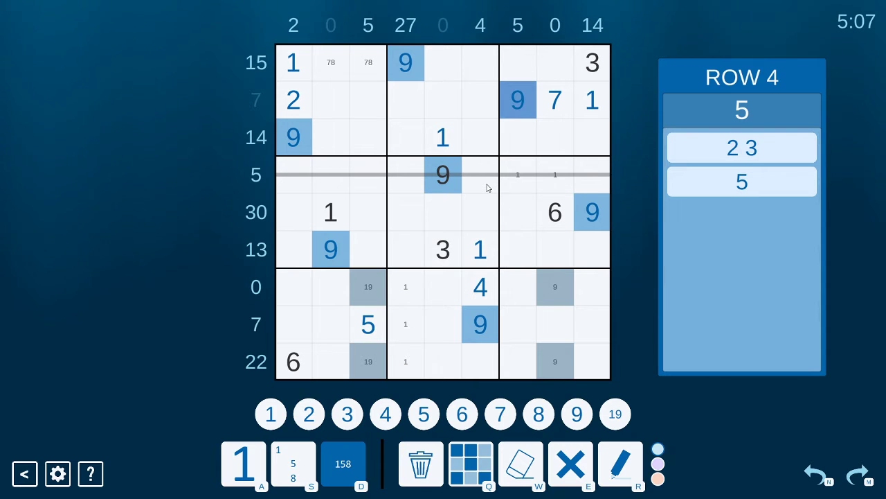
{"action": "mouse_move", "coordinate": [504, 191]}
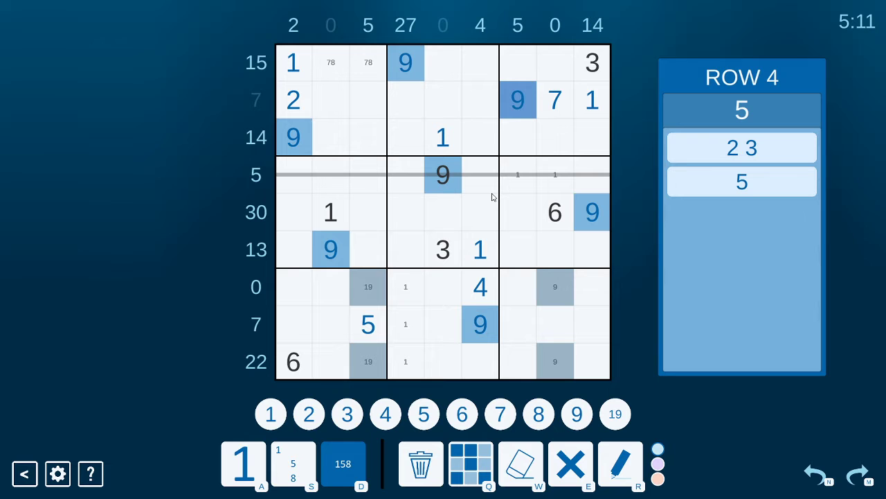
{"action": "mouse_move", "coordinate": [426, 220]}
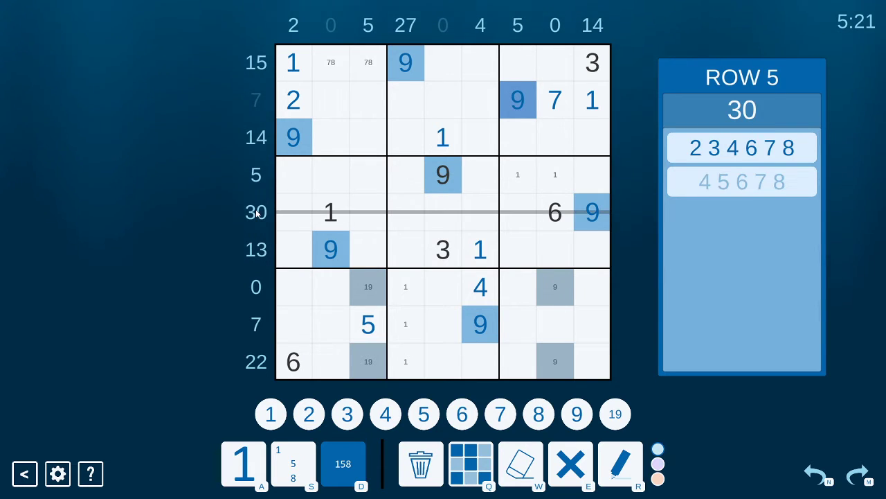
{"action": "mouse_move", "coordinate": [559, 237]}
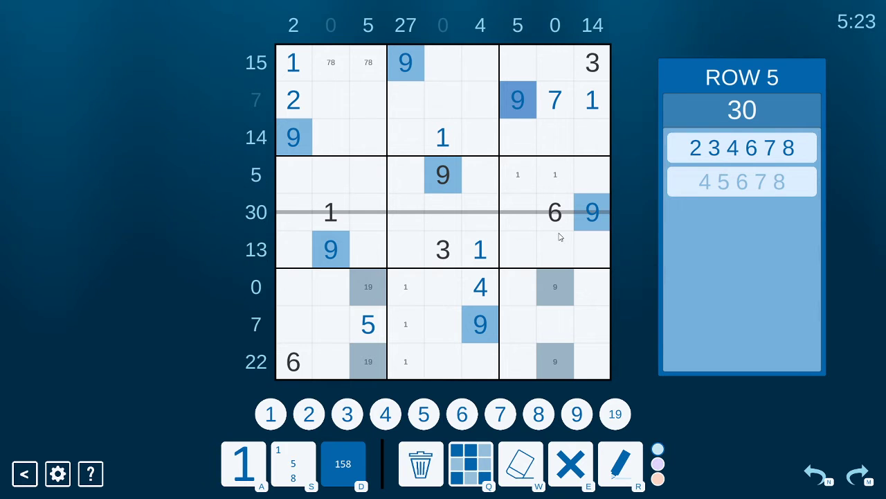
{"action": "mouse_move", "coordinate": [252, 249]}
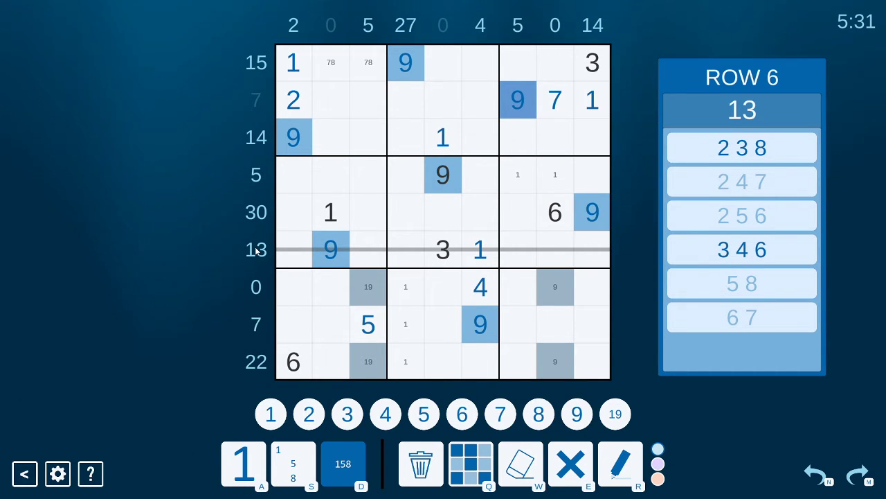
{"action": "mouse_move", "coordinate": [255, 282]}
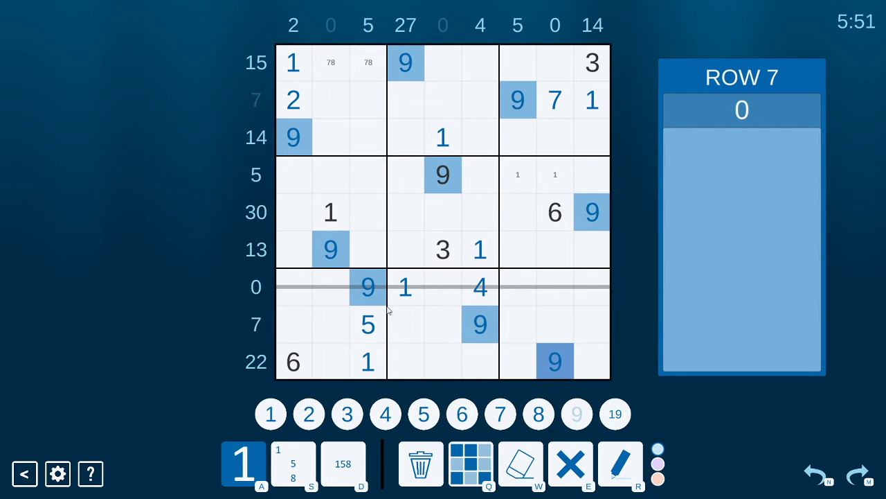
{"action": "mouse_move", "coordinate": [432, 335]}
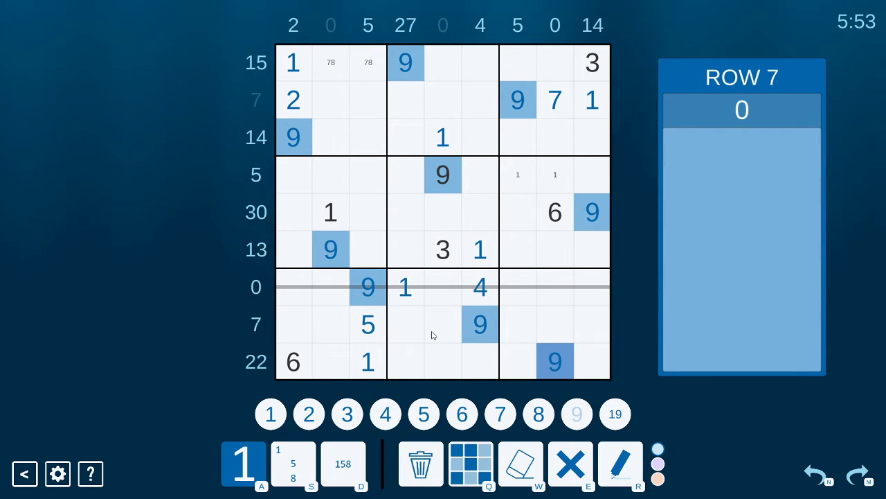
{"action": "mouse_move", "coordinate": [291, 316]}
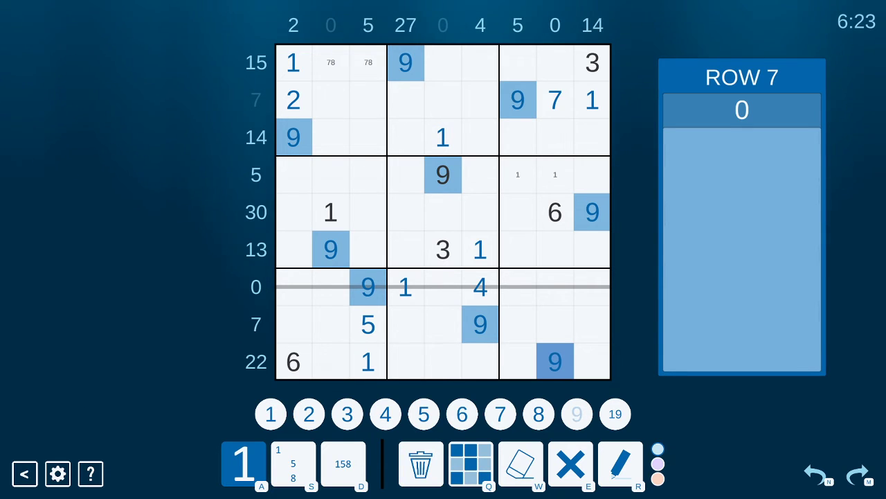
{"action": "mouse_move", "coordinate": [227, 381]}
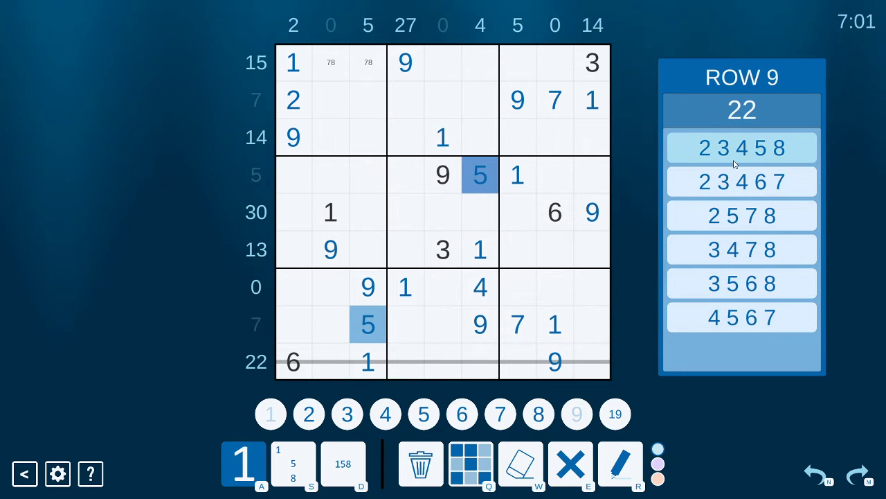
Step: Cross off the 2 3 4 5 8 combination and fill column 9 with 6 in row 3 and 8 in row 4
{"action": "left_click", "coordinate": [741, 147]}
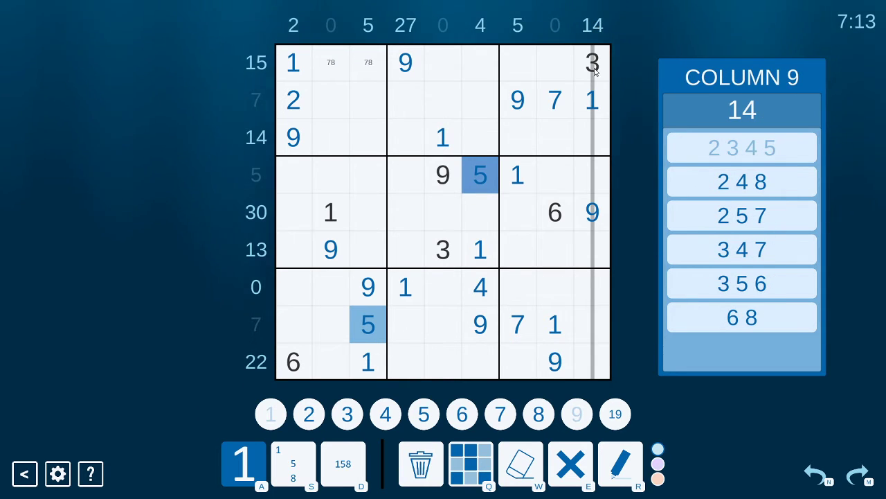
{"action": "left_click", "coordinate": [741, 182]}
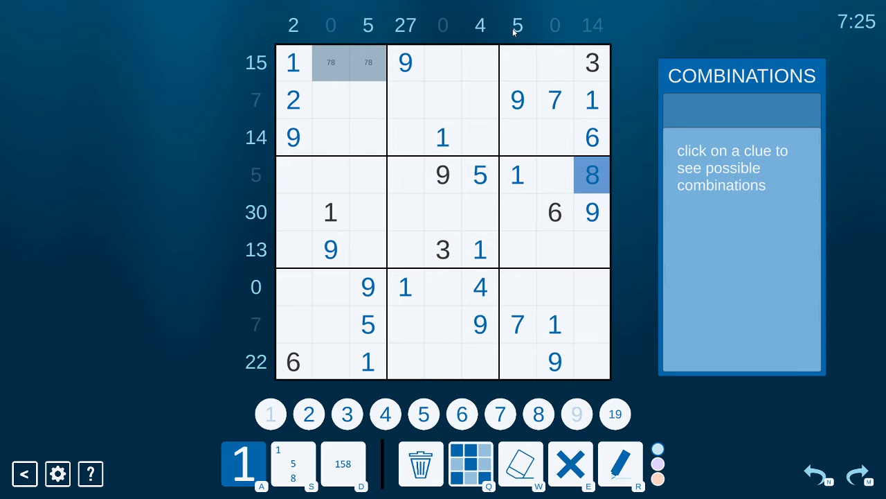
Step: Enter 5 in r3c7 and cross out the 234567 combination for column 4's 27 clue
{"action": "left_click", "coordinate": [518, 25]}
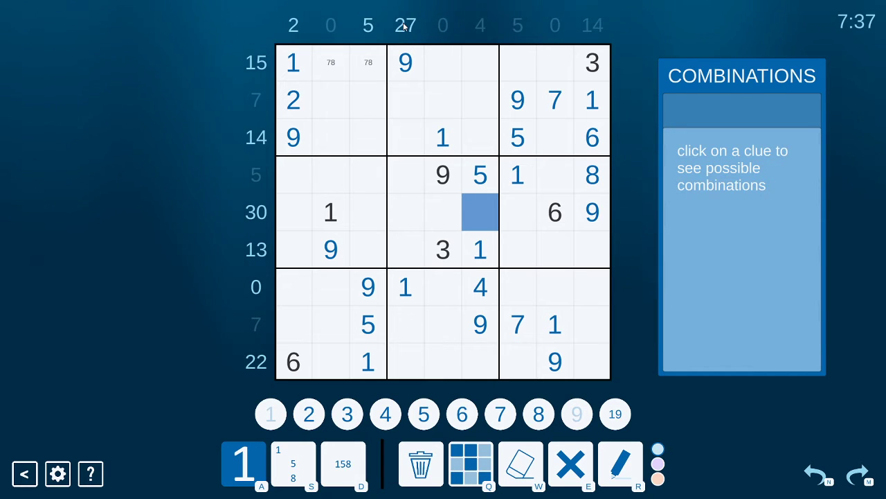
{"action": "left_click", "coordinate": [405, 25]}
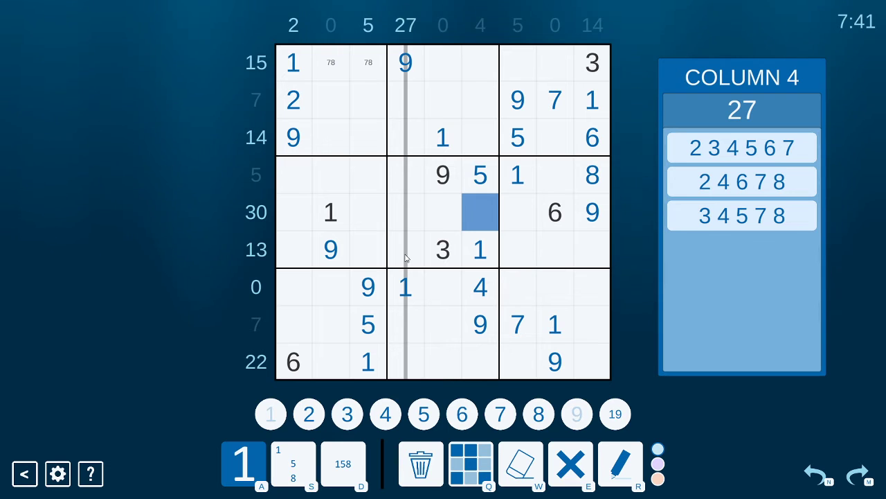
{"action": "left_click", "coordinate": [741, 147]}
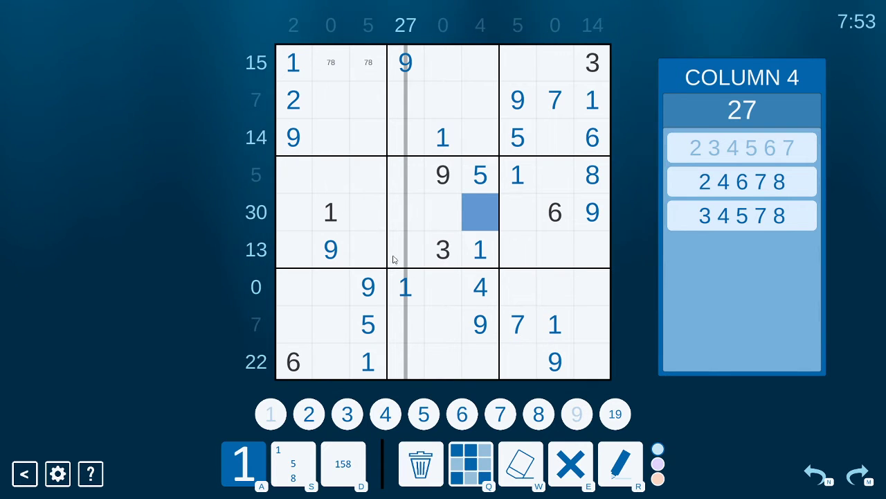
{"action": "mouse_move", "coordinate": [321, 108]}
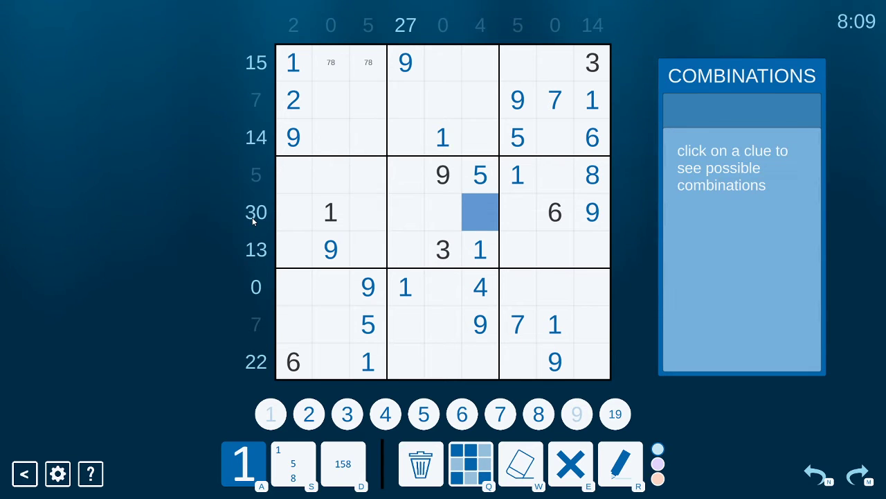
Step: Narrow row 6's 13 clue to 238 and 346, then pencil 2 into column 2 rows 7–9
{"action": "left_click", "coordinate": [257, 249]}
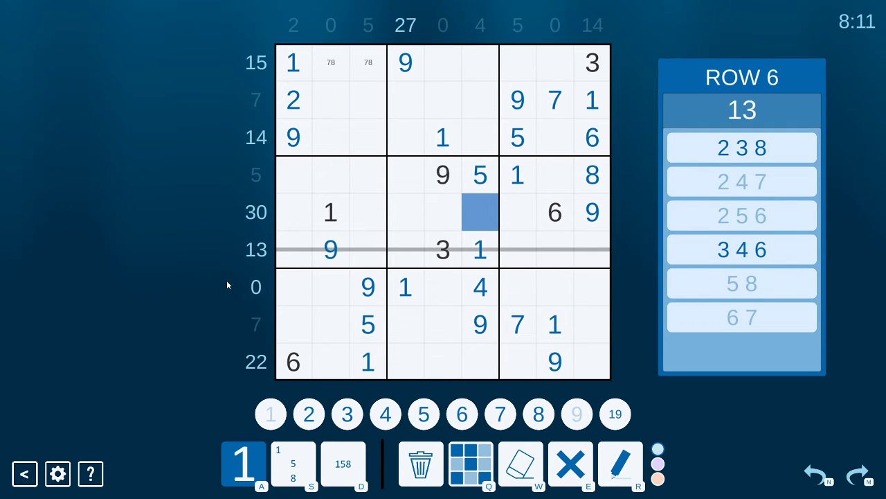
{"action": "mouse_move", "coordinate": [263, 261]}
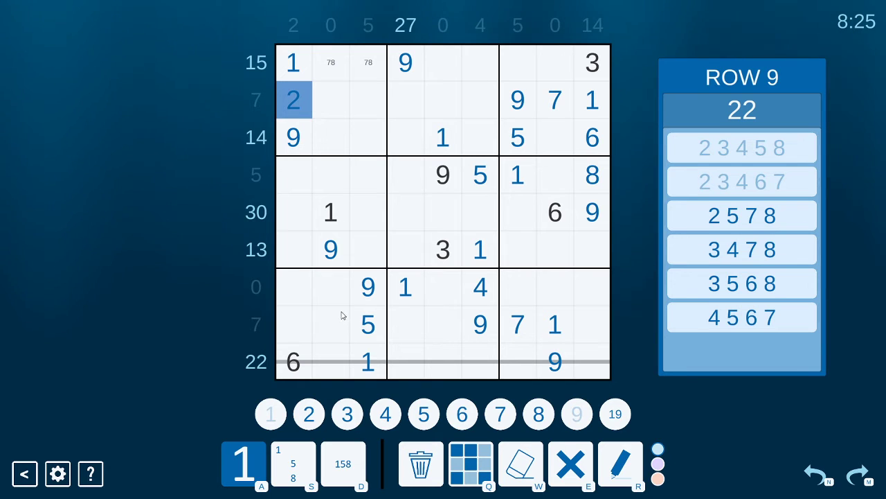
{"action": "left_click", "coordinate": [331, 287]}
{"action": "type", "text": "2"}
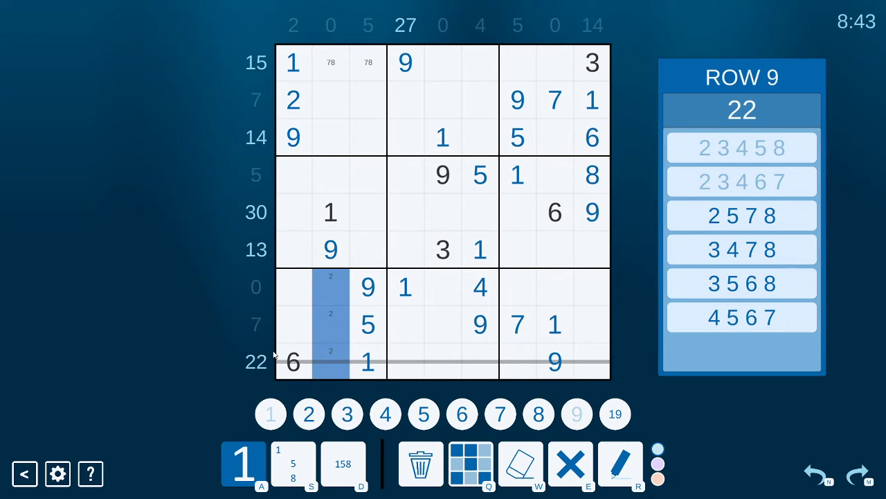
{"action": "mouse_move", "coordinate": [382, 213]}
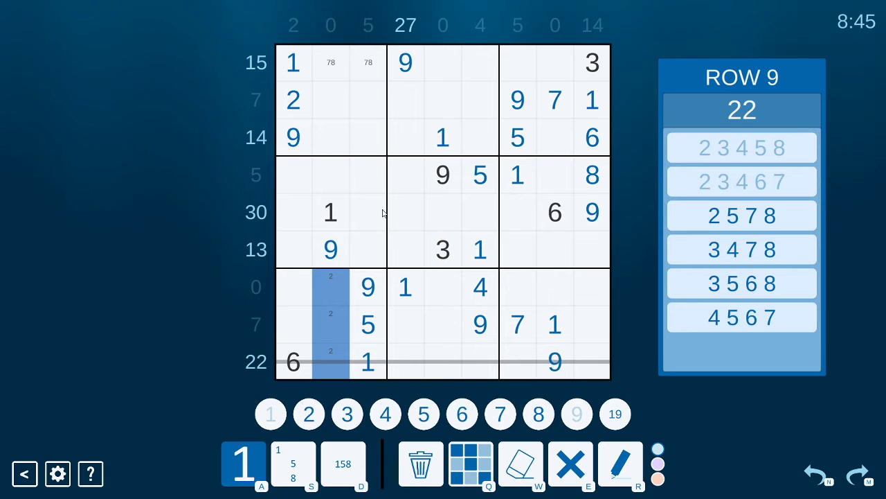
{"action": "mouse_move", "coordinate": [374, 354]}
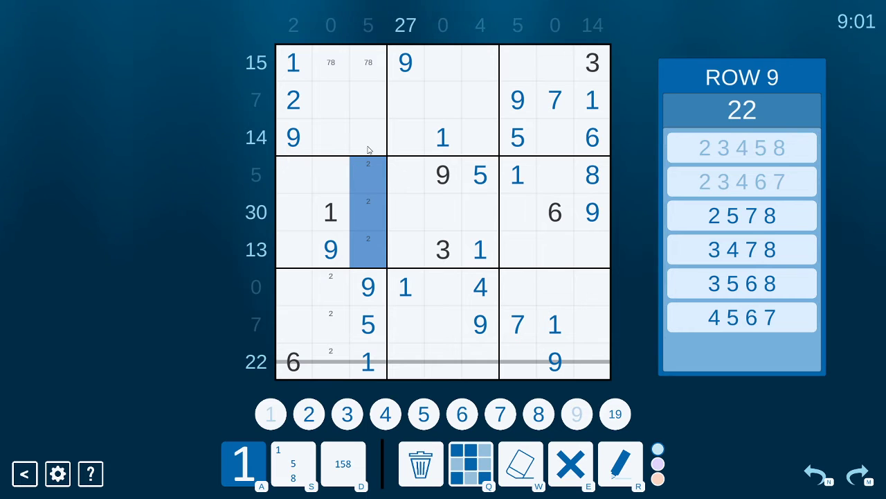
Step: Pencil 2s in column 3 rows 4–6 and 3s in two middle-right box cells
{"action": "left_click", "coordinate": [294, 100]}
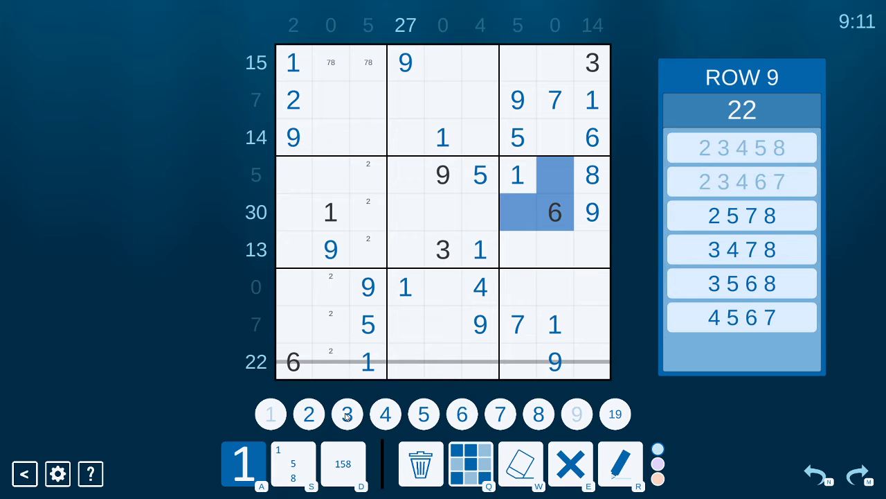
{"action": "left_click", "coordinate": [443, 249]}
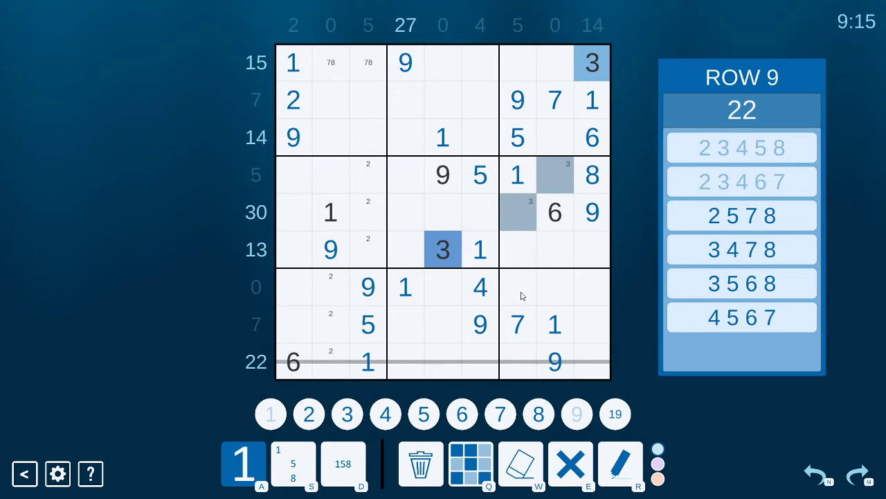
{"action": "mouse_move", "coordinate": [524, 382]}
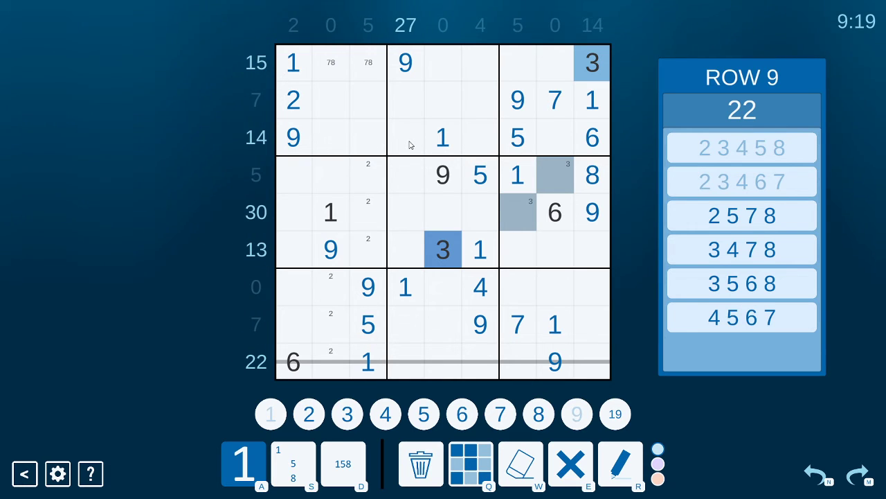
{"action": "mouse_move", "coordinate": [464, 280]}
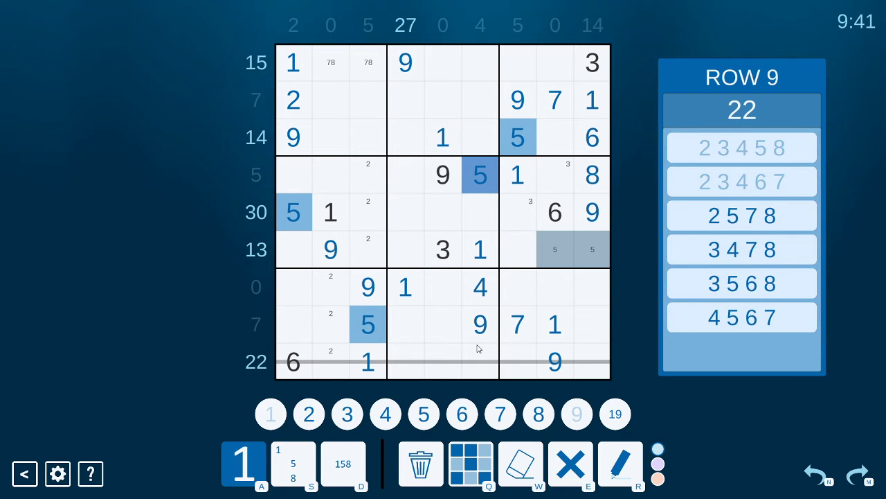
{"action": "mouse_move", "coordinate": [592, 334]}
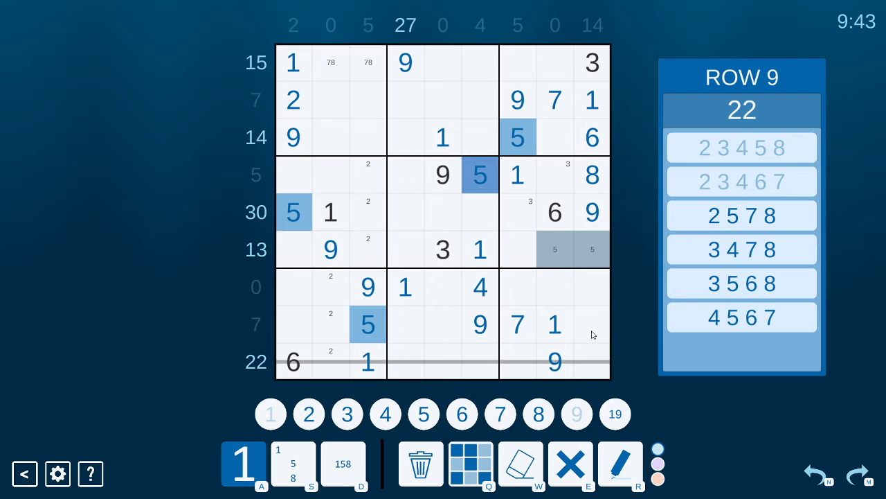
{"action": "mouse_move", "coordinate": [316, 138]}
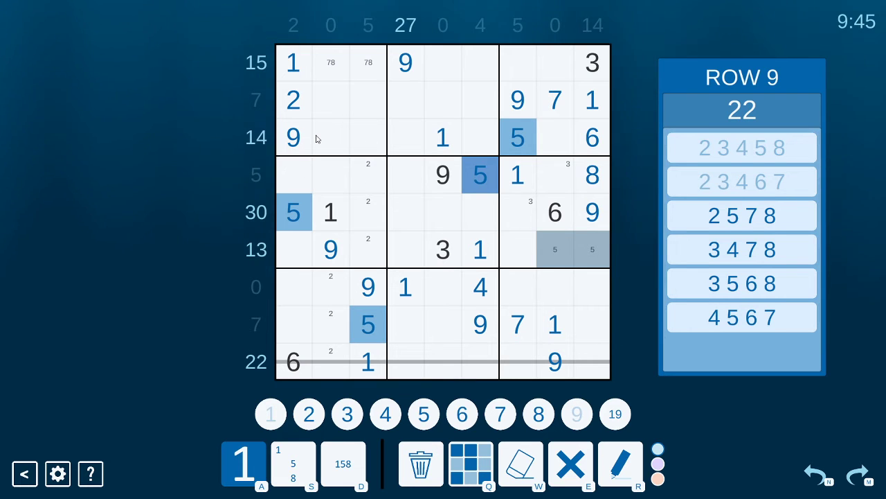
{"action": "mouse_move", "coordinate": [325, 105]}
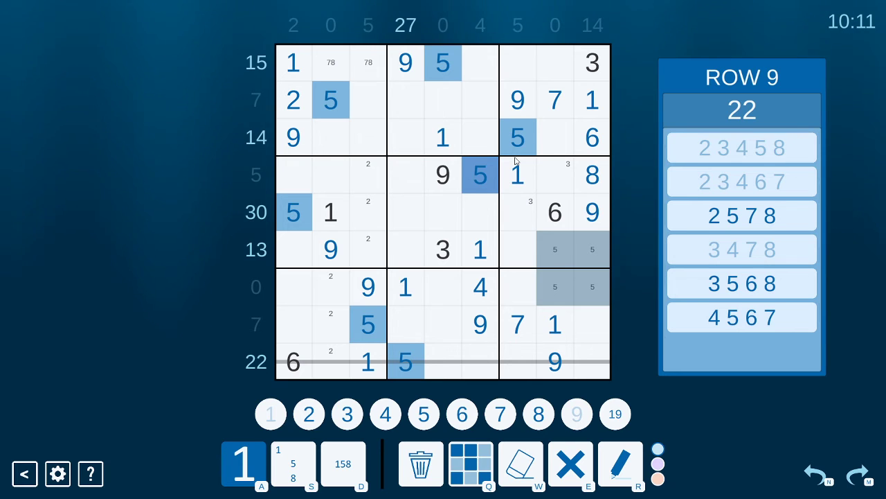
{"action": "mouse_move", "coordinate": [285, 313]}
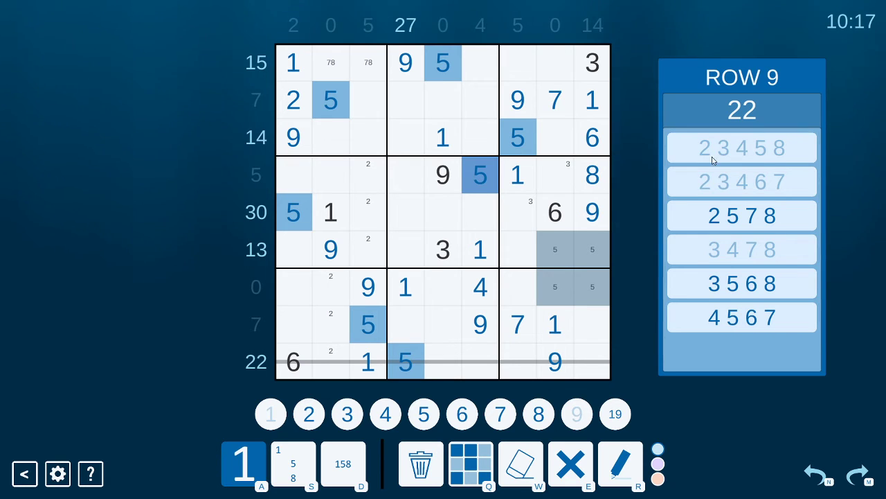
{"action": "mouse_move", "coordinate": [408, 255]}
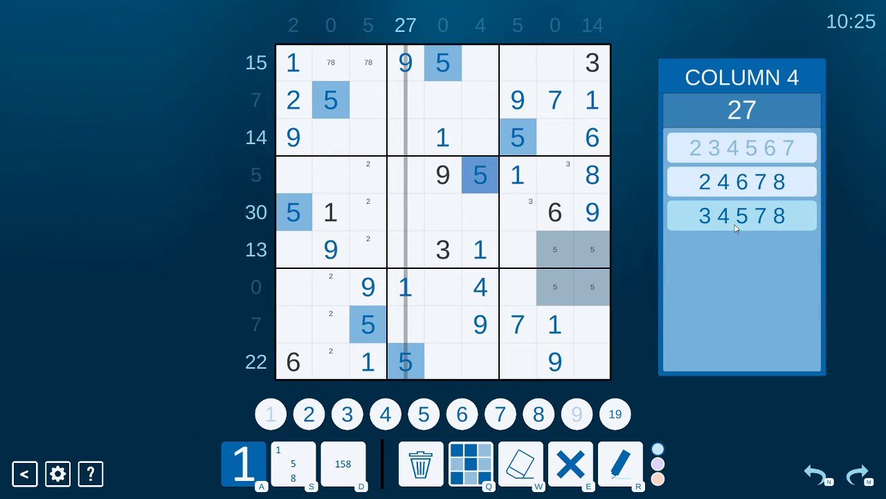
Step: Cross off column 4's 34578 combination and place the remaining 6s, starting with r1c6
{"action": "left_click", "coordinate": [742, 216]}
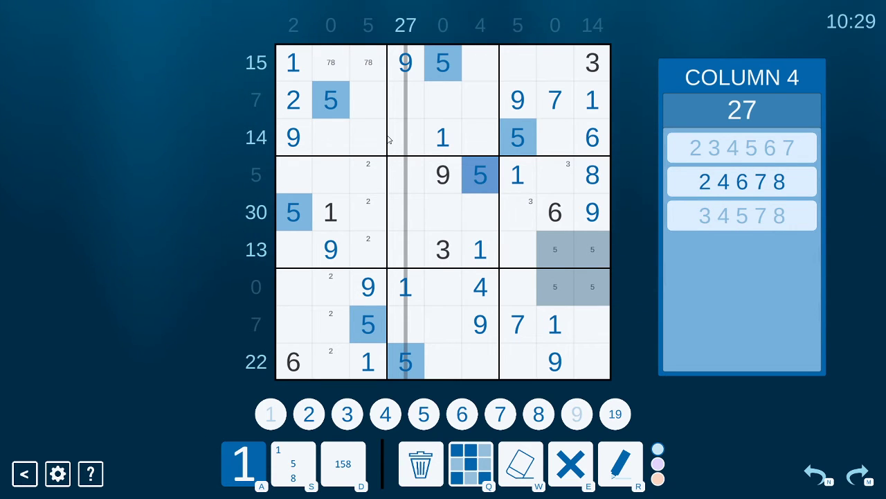
{"action": "mouse_move", "coordinate": [456, 357]}
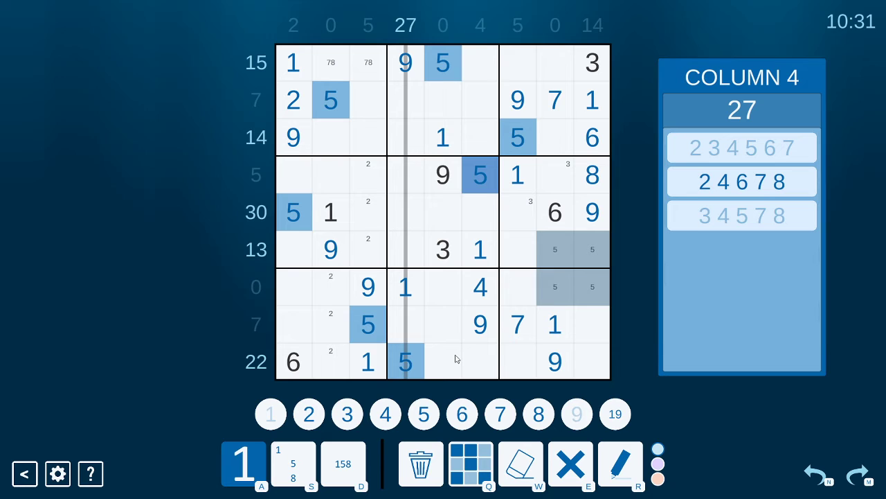
{"action": "mouse_move", "coordinate": [525, 130]}
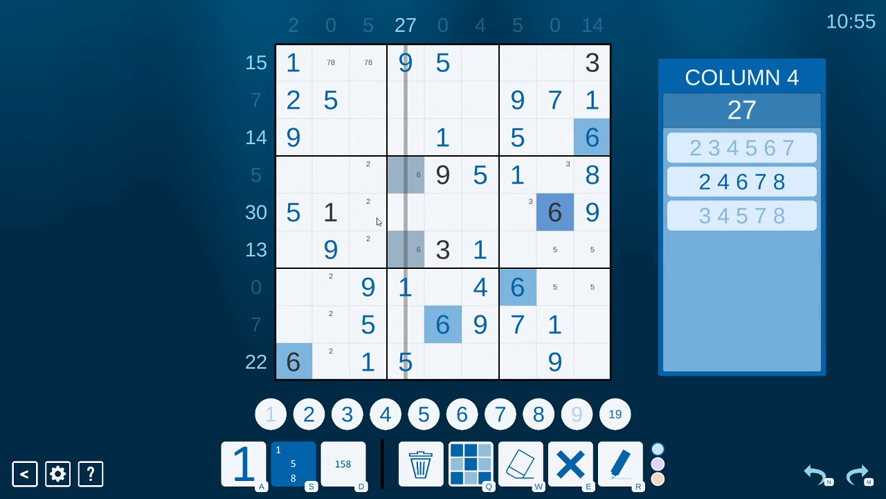
{"action": "mouse_move", "coordinate": [416, 77]}
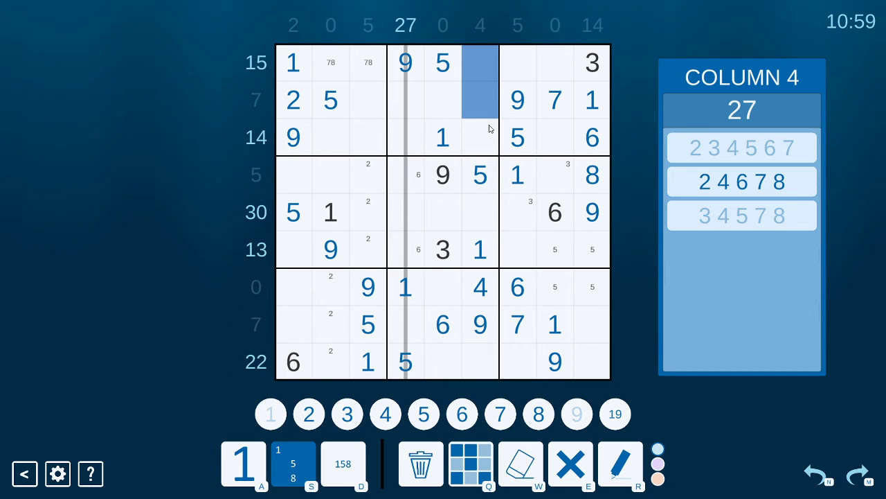
{"action": "left_click", "coordinate": [463, 413]}
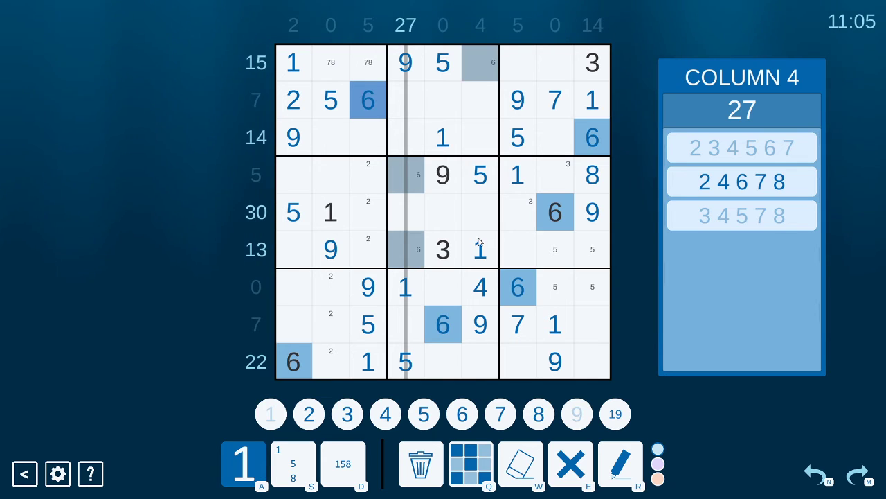
{"action": "left_click", "coordinate": [479, 64]}
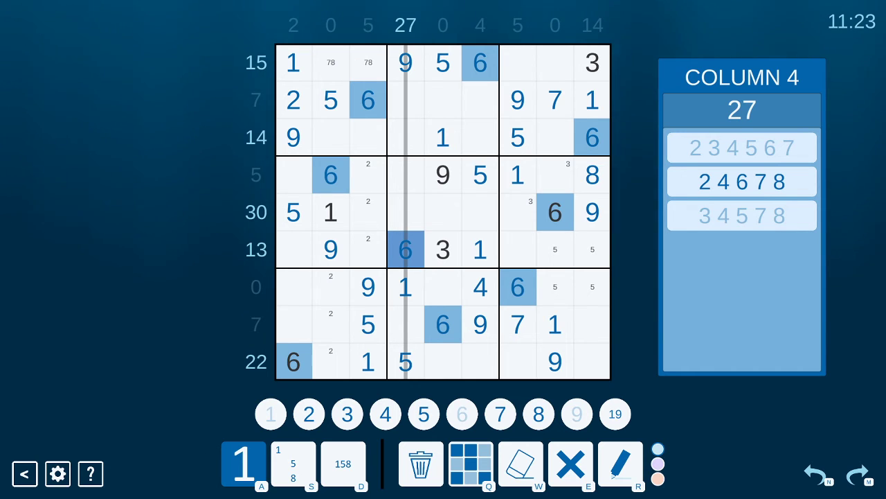
{"action": "mouse_move", "coordinate": [492, 393]}
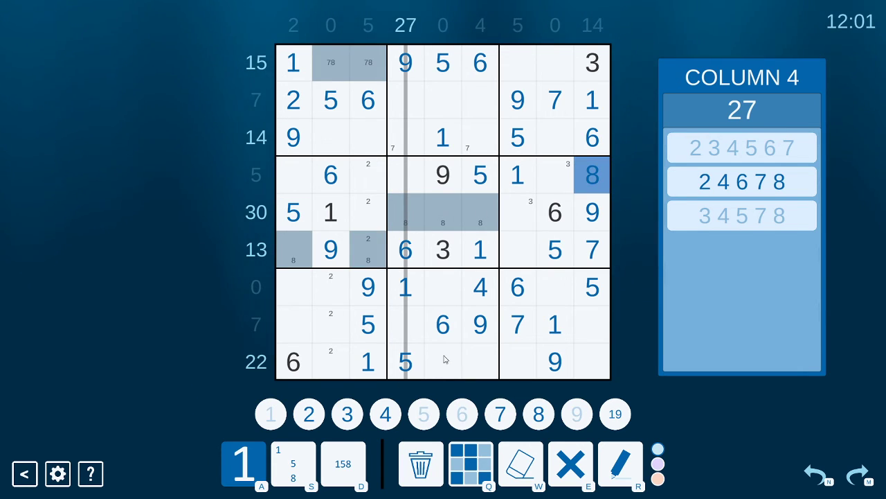
{"action": "mouse_move", "coordinate": [578, 377]}
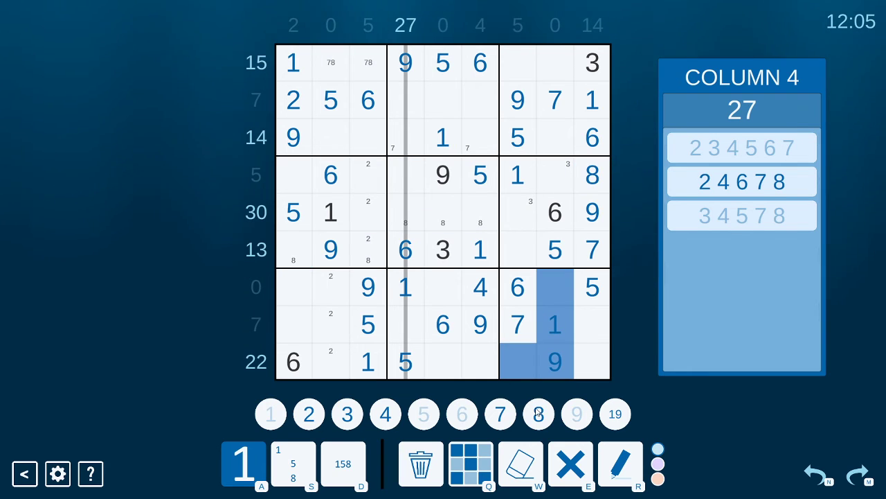
Step: Pencil-mark 8 as a candidate in an empty cell of the bottom-right box
{"action": "left_click", "coordinate": [593, 175]}
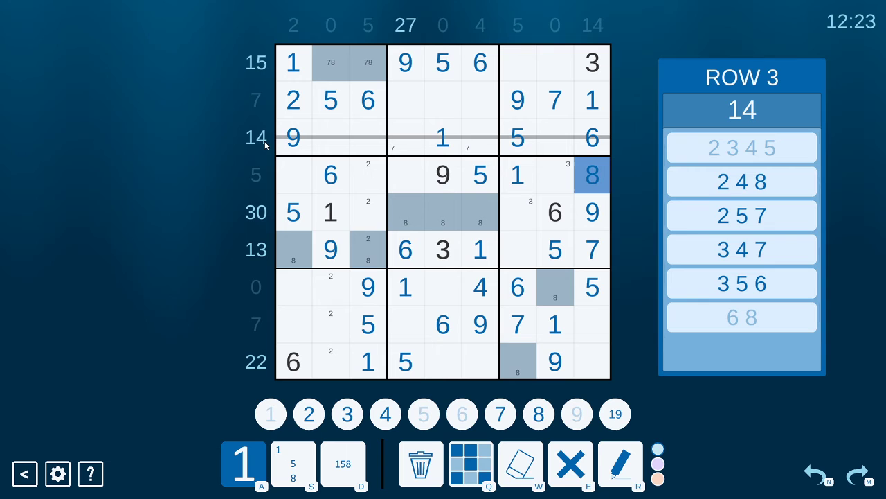
Step: Rule out 3-4-7 for row 3's clue 14, leaving 3-5-6, then review column 4's clue 27
{"action": "left_click", "coordinate": [742, 181]}
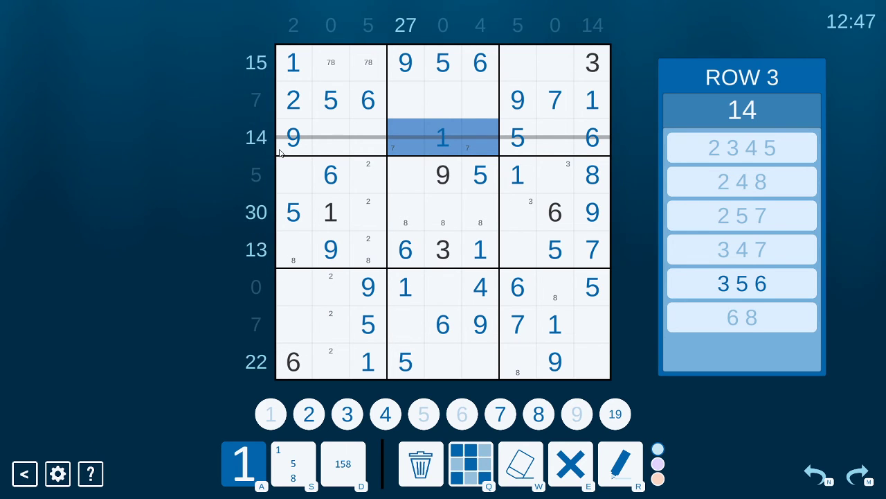
{"action": "mouse_move", "coordinate": [506, 133]}
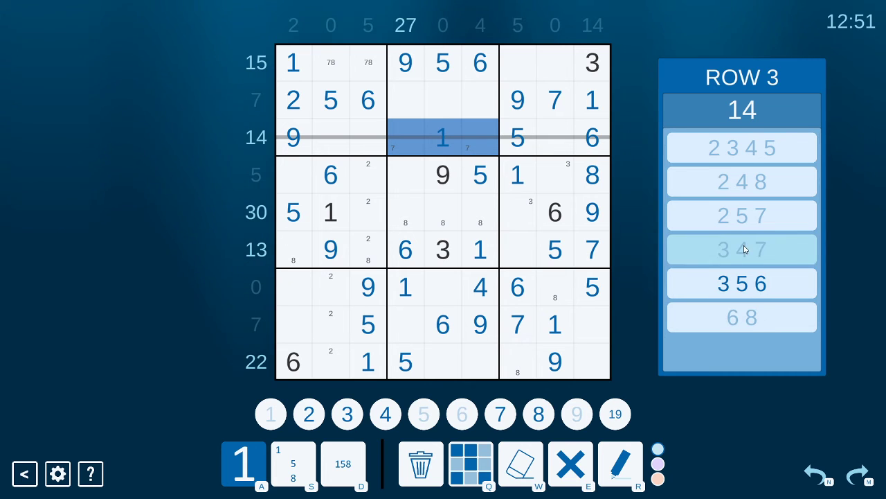
{"action": "left_click", "coordinate": [741, 249]}
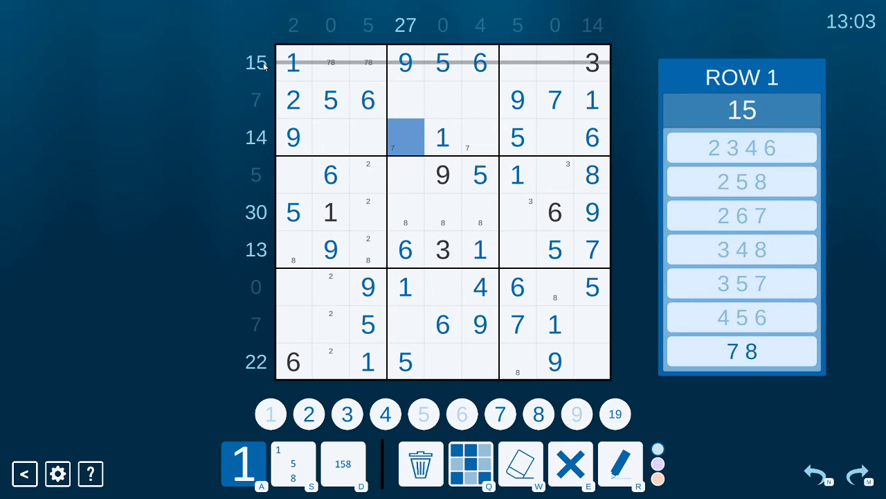
{"action": "left_click", "coordinate": [404, 25]}
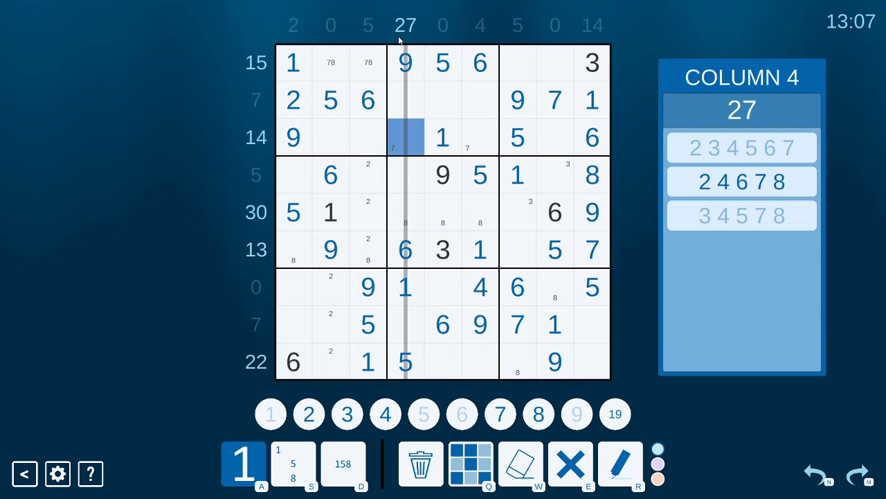
{"action": "mouse_move", "coordinate": [418, 390]}
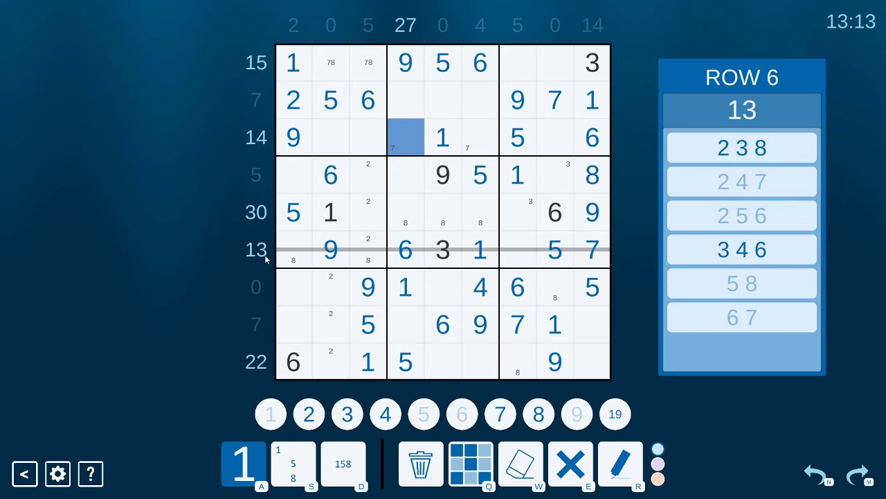
{"action": "mouse_move", "coordinate": [474, 262]}
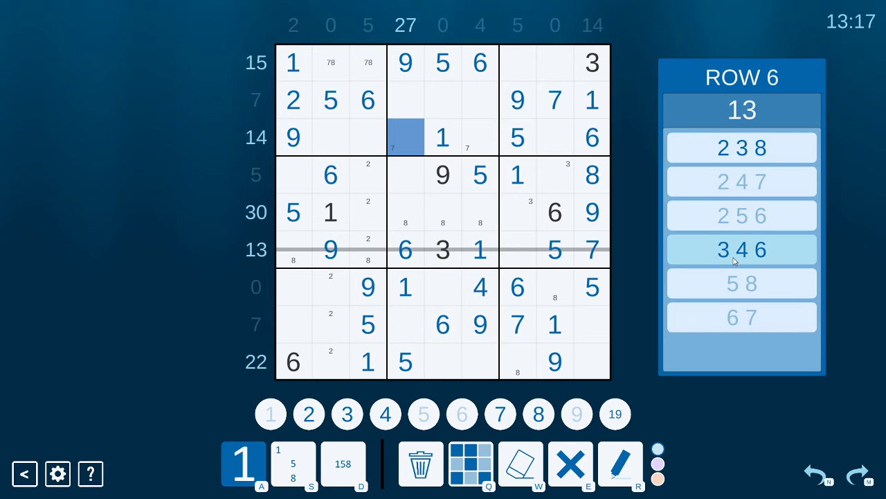
Step: Choose 3-4-6 for row 6's sandwich, then place 8 at r9c7 and 3s at r7c8 and r2c6
{"action": "left_click", "coordinate": [741, 250]}
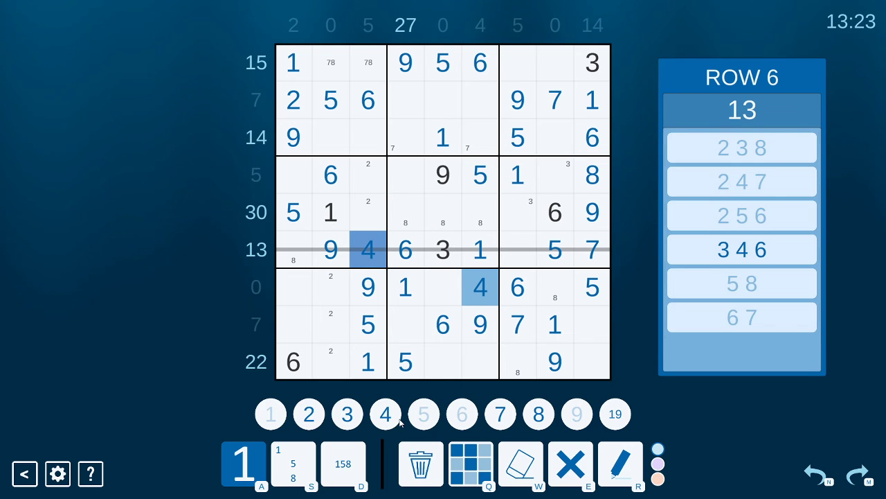
{"action": "mouse_move", "coordinate": [523, 282]}
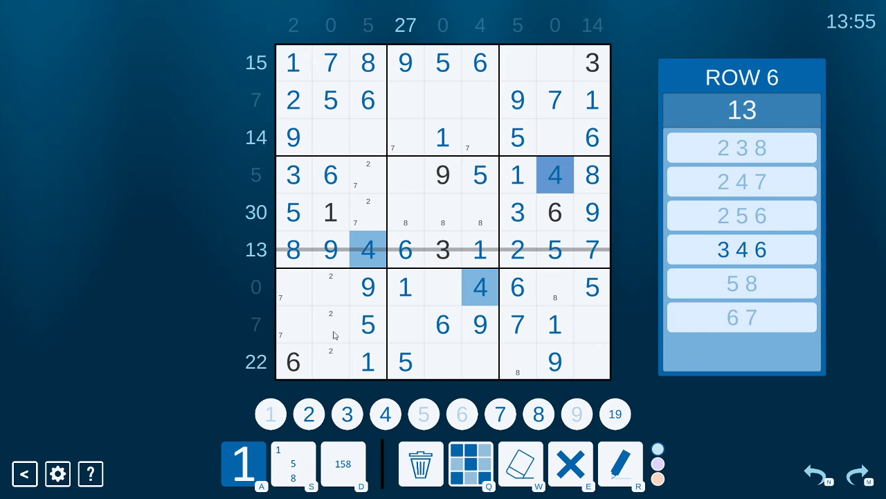
{"action": "mouse_move", "coordinate": [235, 340]}
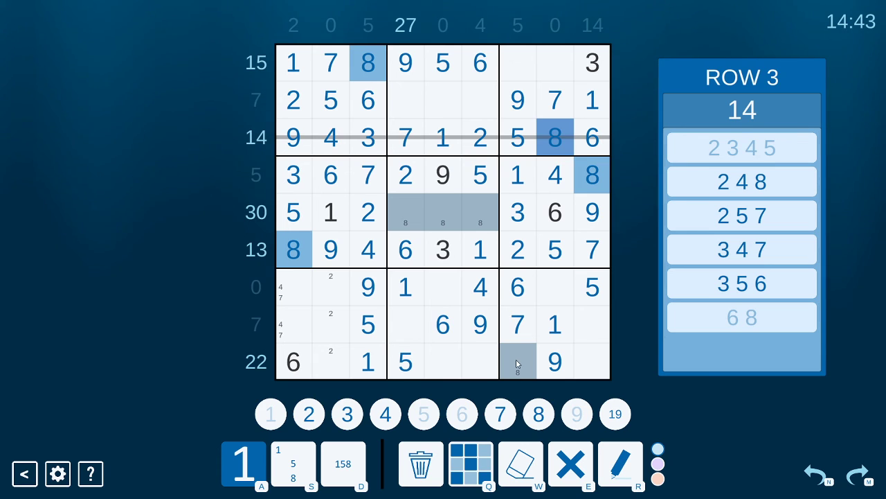
{"action": "left_click", "coordinate": [518, 360]}
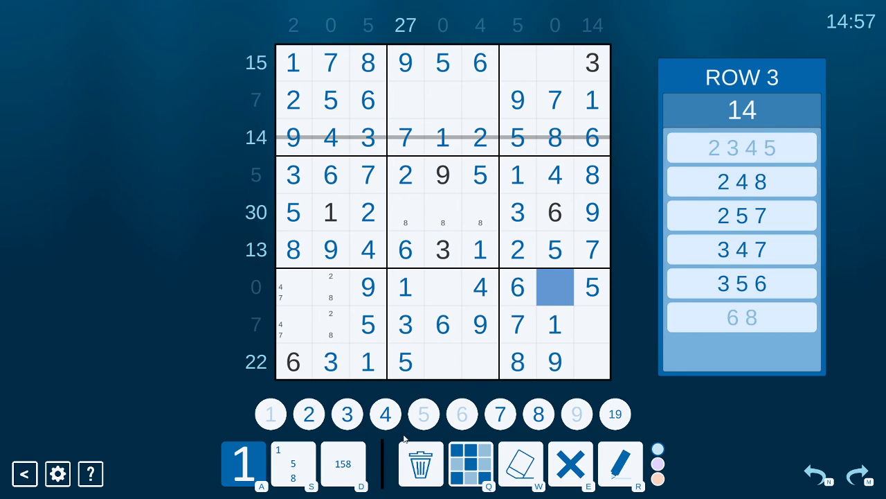
{"action": "left_click", "coordinate": [347, 413]}
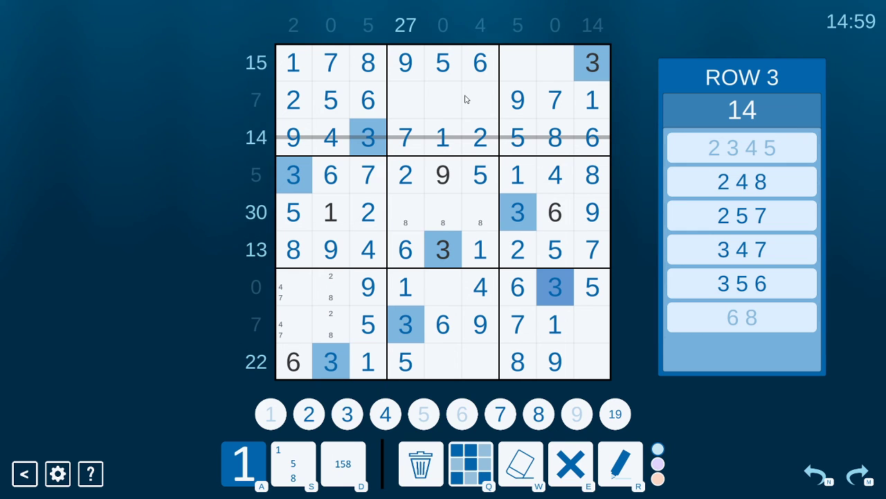
{"action": "left_click", "coordinate": [479, 100]}
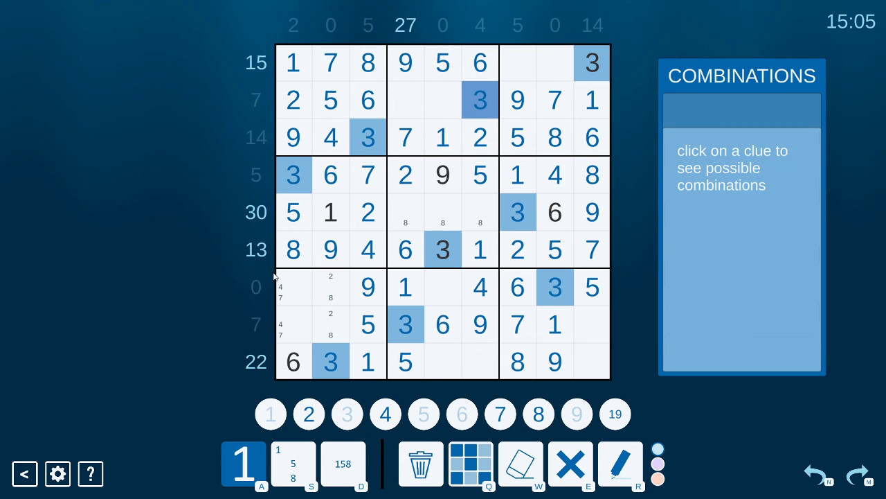
{"action": "mouse_move", "coordinate": [399, 114]}
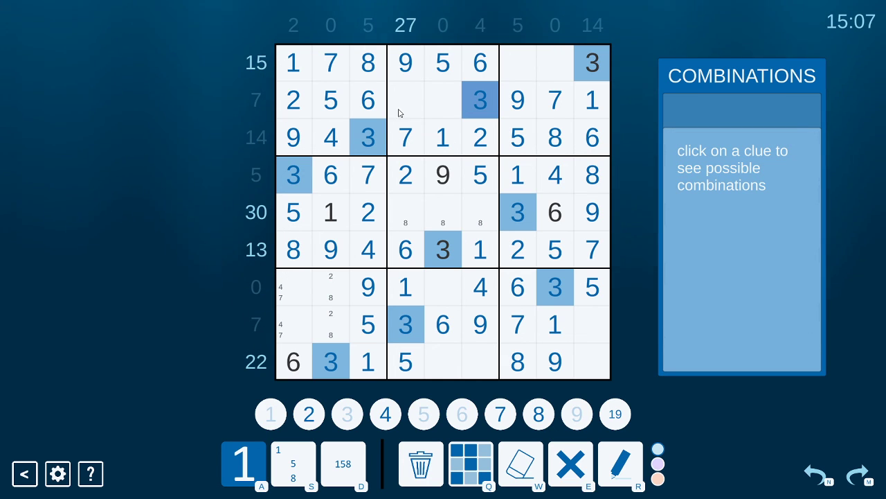
{"action": "mouse_move", "coordinate": [513, 185]}
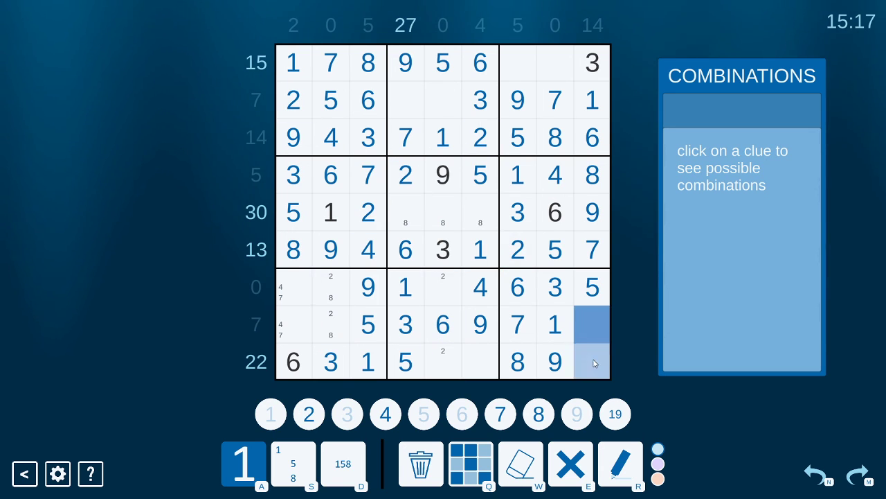
Step: Note 2 in the last column, place 4 at r1c7, 7 at r7c1 and two 8s in the middle columns
{"action": "left_click", "coordinate": [593, 360]}
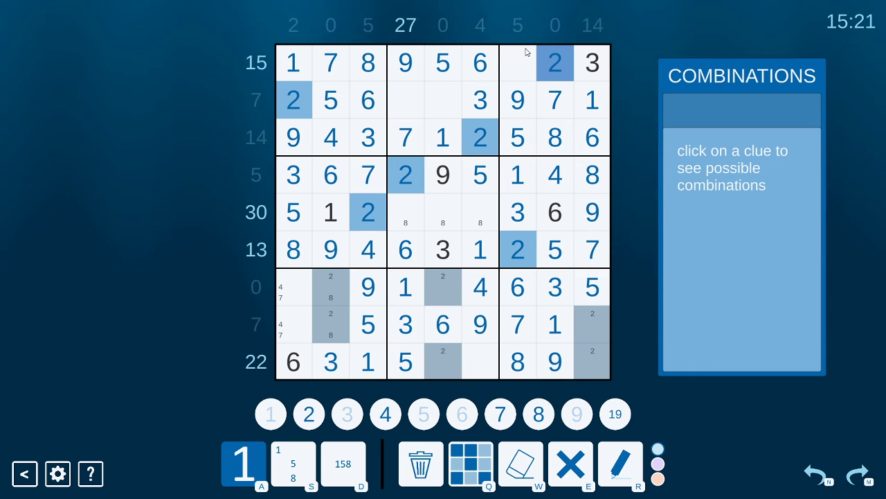
{"action": "mouse_move", "coordinate": [450, 271]}
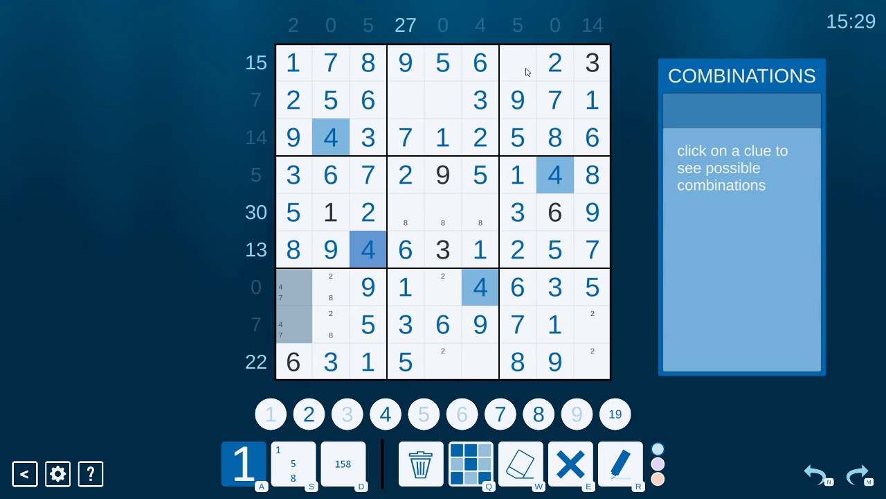
{"action": "left_click", "coordinate": [518, 62]}
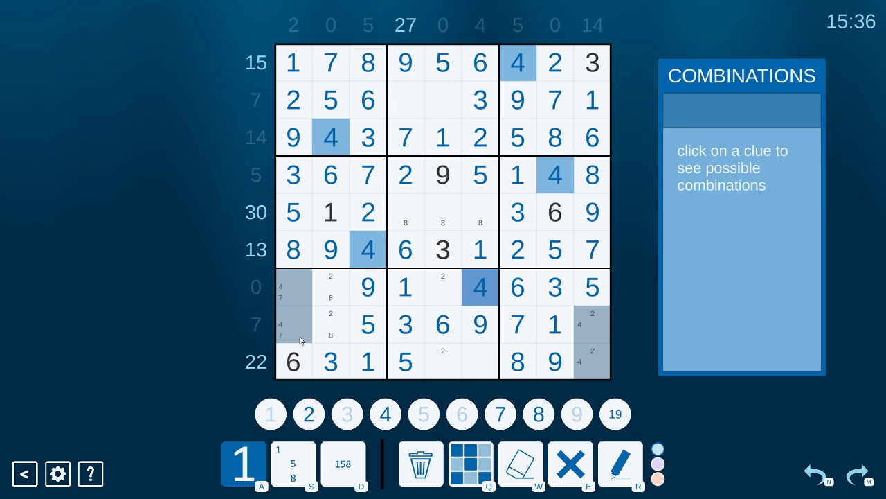
{"action": "left_click", "coordinate": [293, 324]}
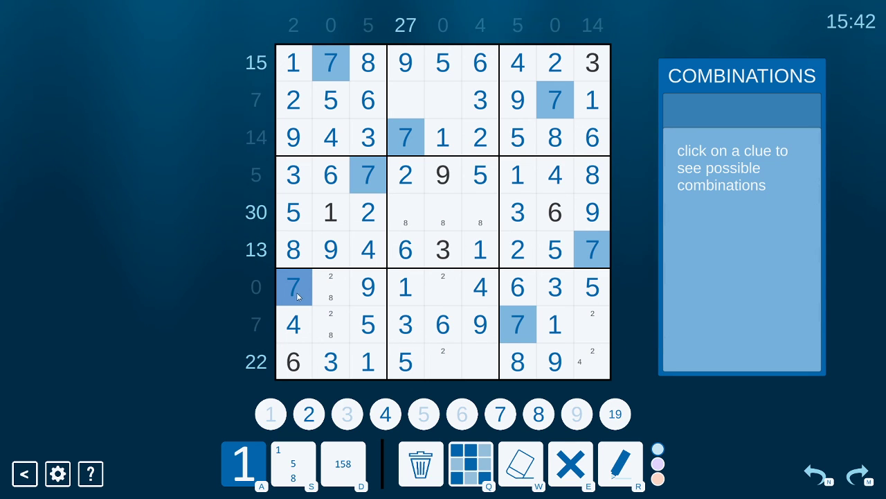
{"action": "mouse_move", "coordinate": [487, 292]}
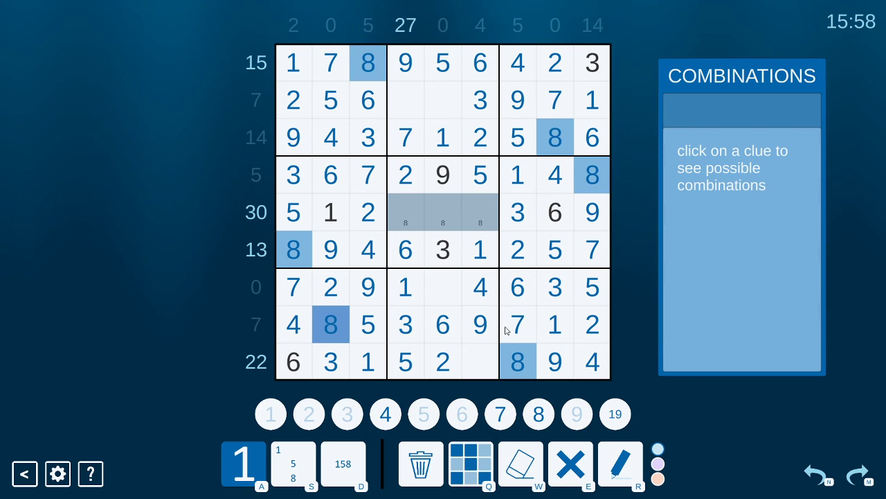
{"action": "left_click", "coordinate": [443, 286]}
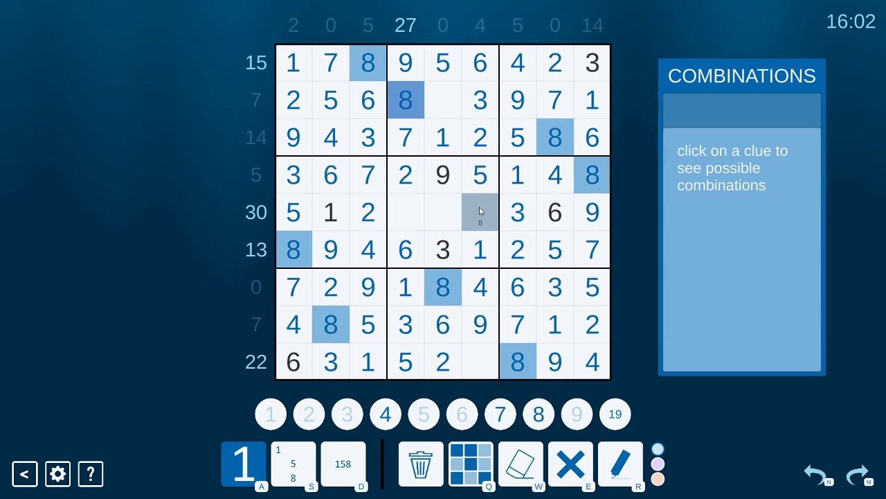
{"action": "left_click", "coordinate": [479, 212]}
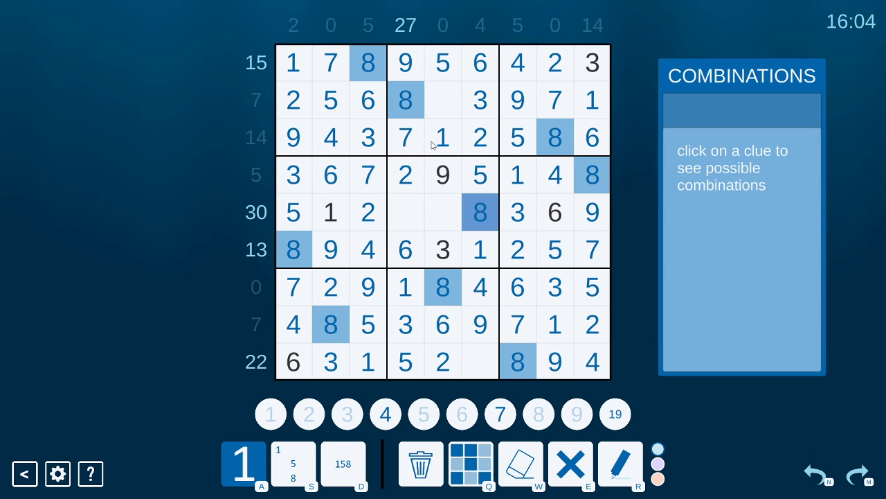